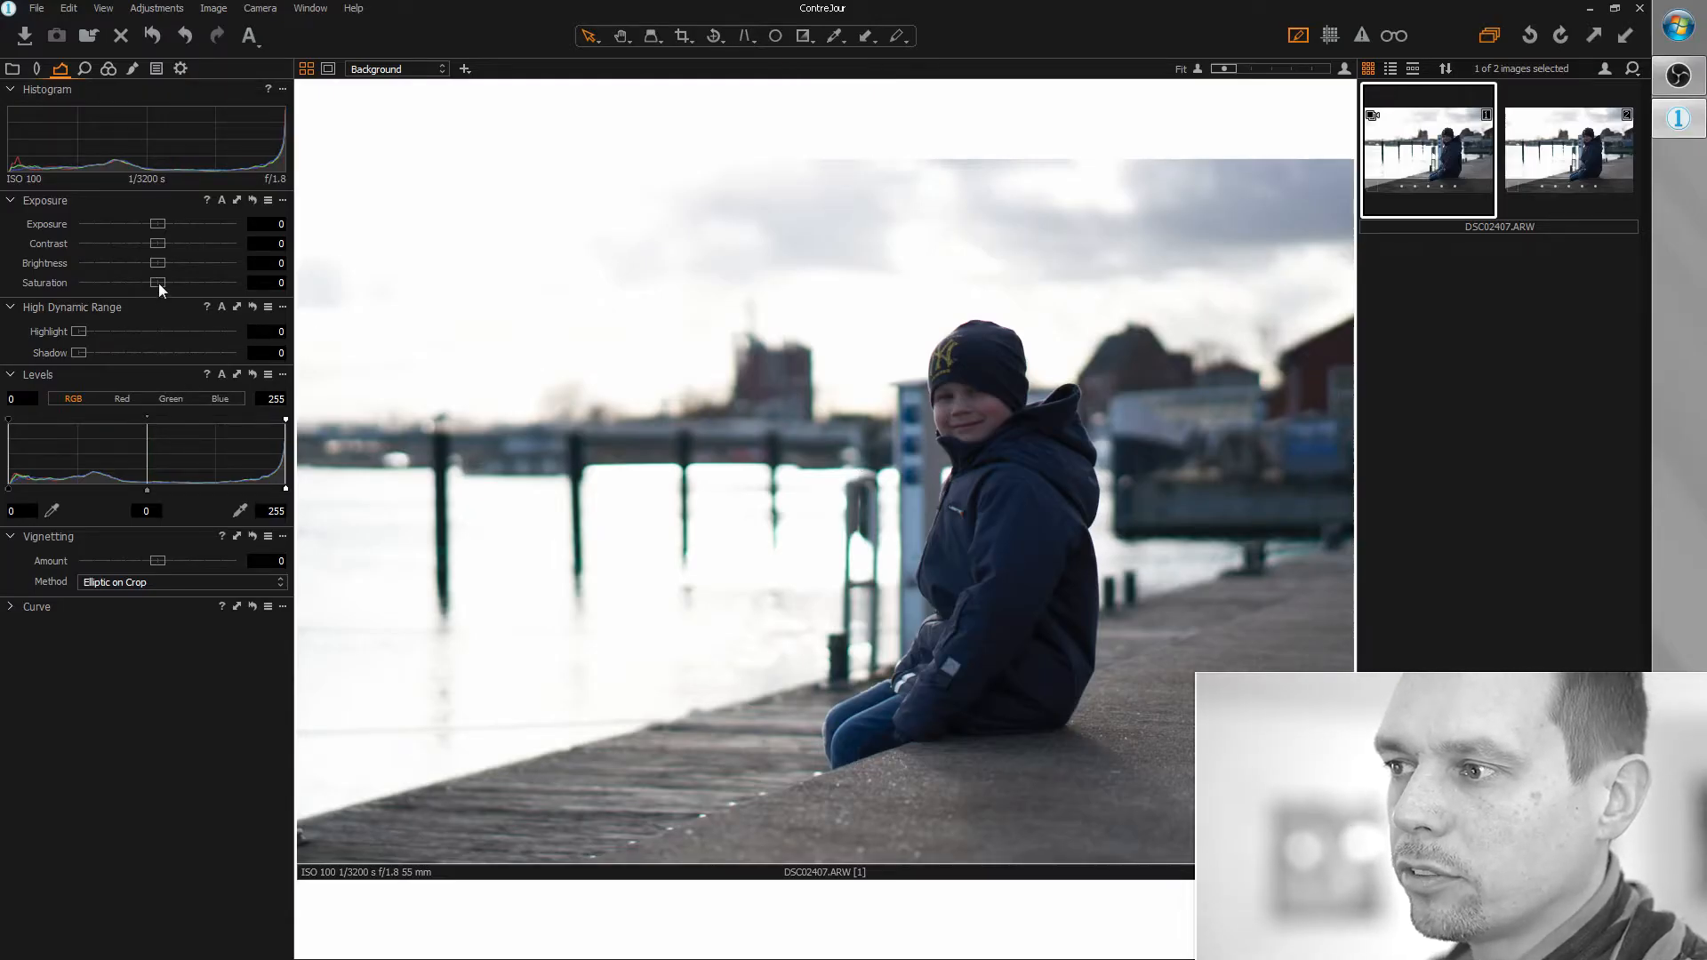
Drop Saturation to -100 and Contrast to -25 for a soft black-and-white look
{"action": "left_click_drag", "start_coordinate": [158, 283], "coordinate": [125, 283]}
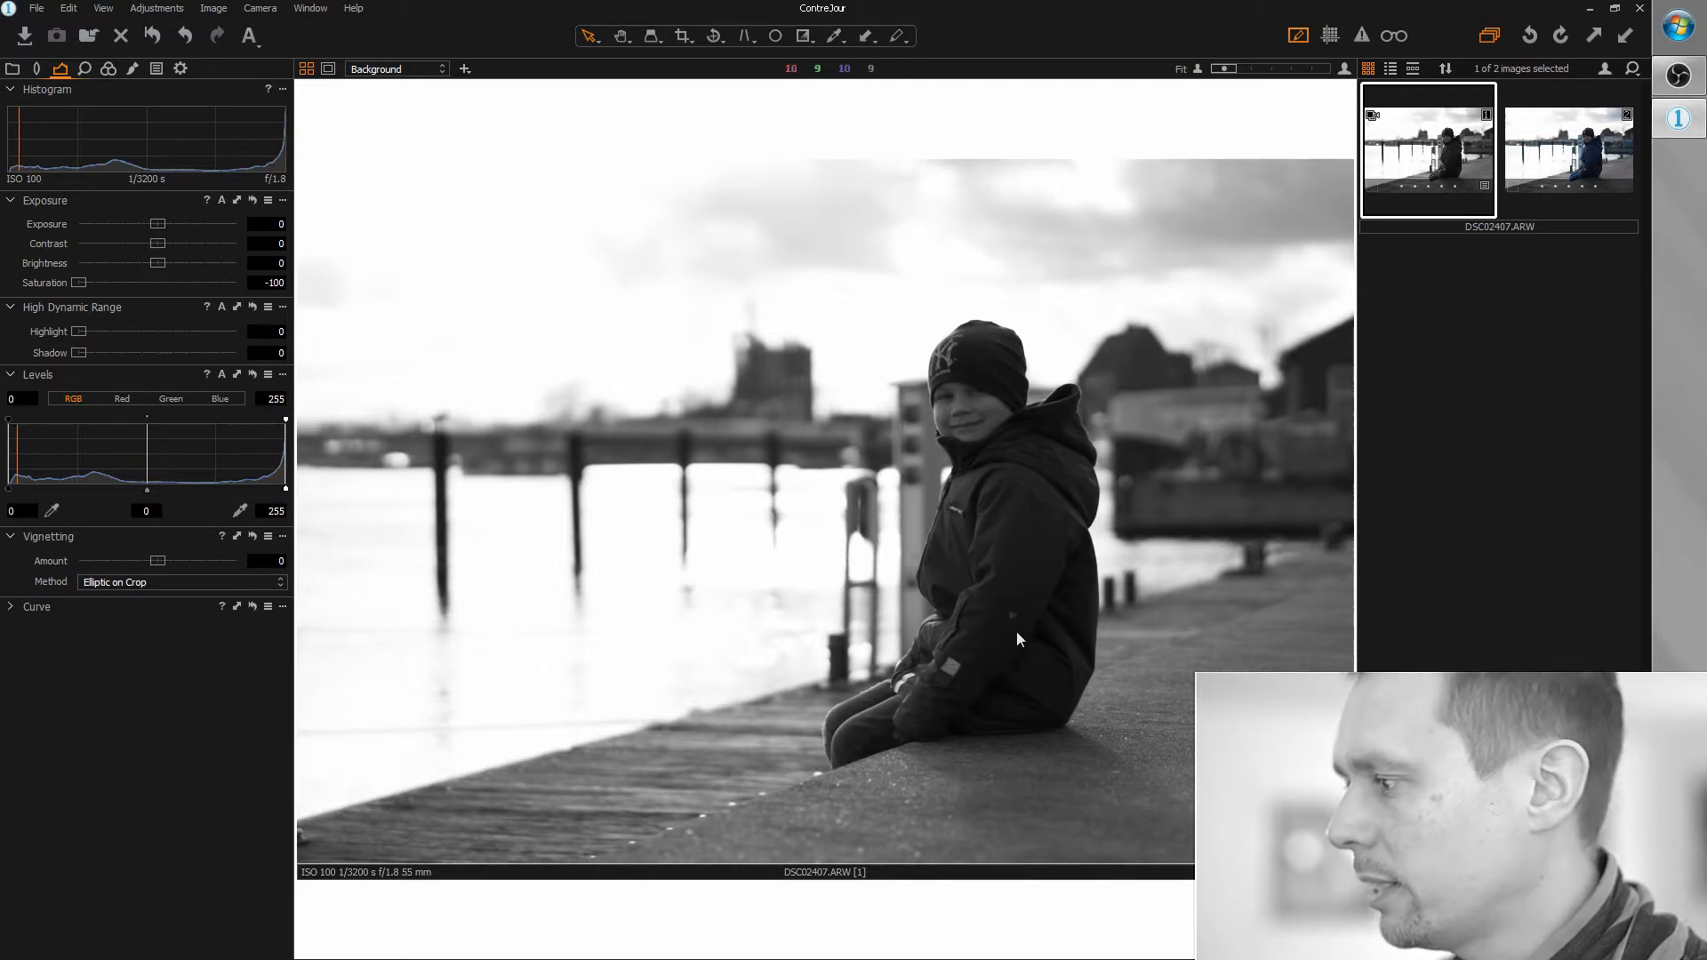
{"action": "mouse_move", "coordinate": [1053, 583]}
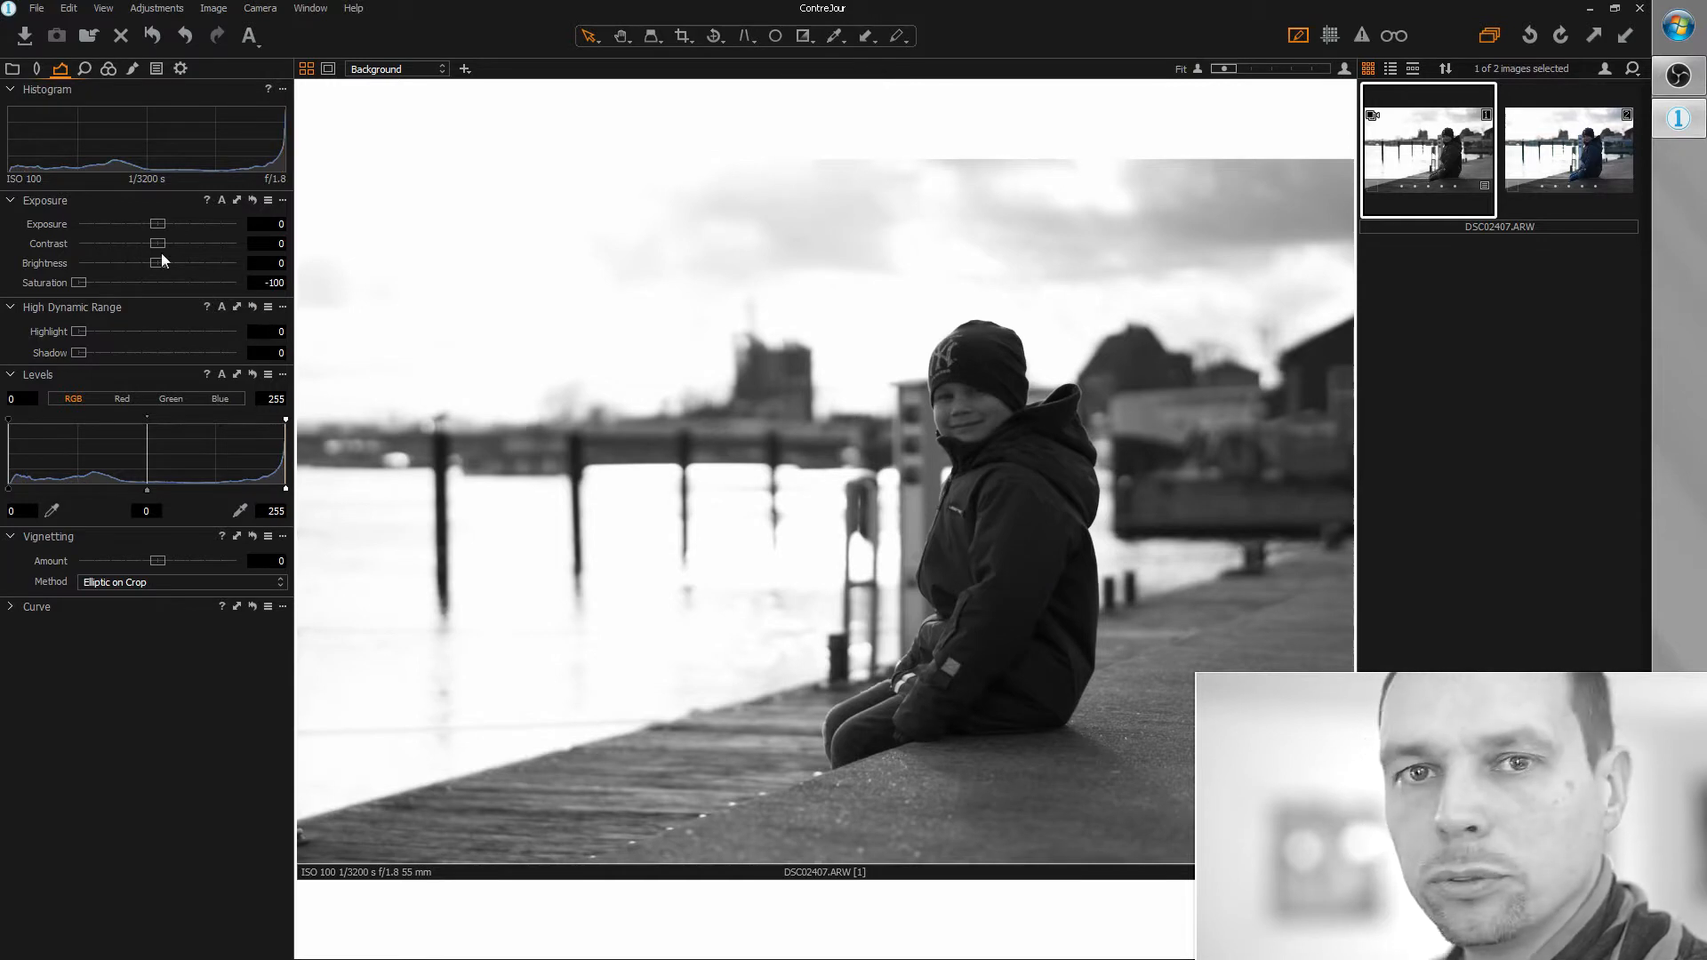
{"action": "left_click_drag", "start_coordinate": [158, 243], "coordinate": [120, 243]}
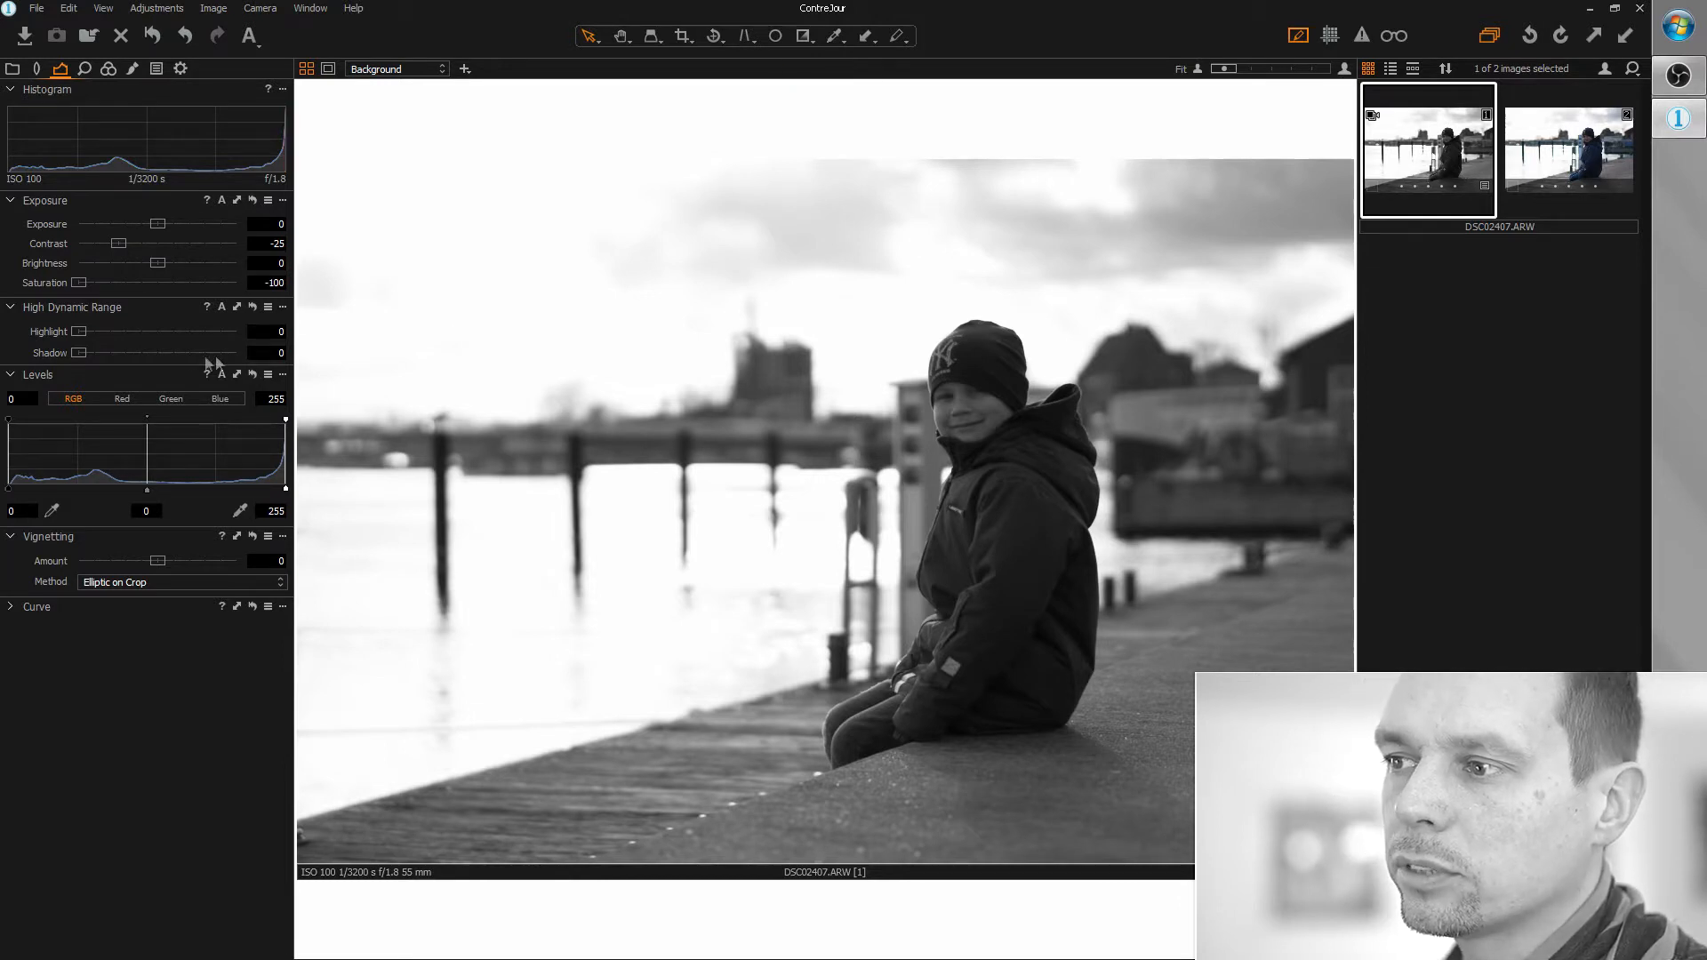
{"action": "mouse_move", "coordinate": [98, 343]}
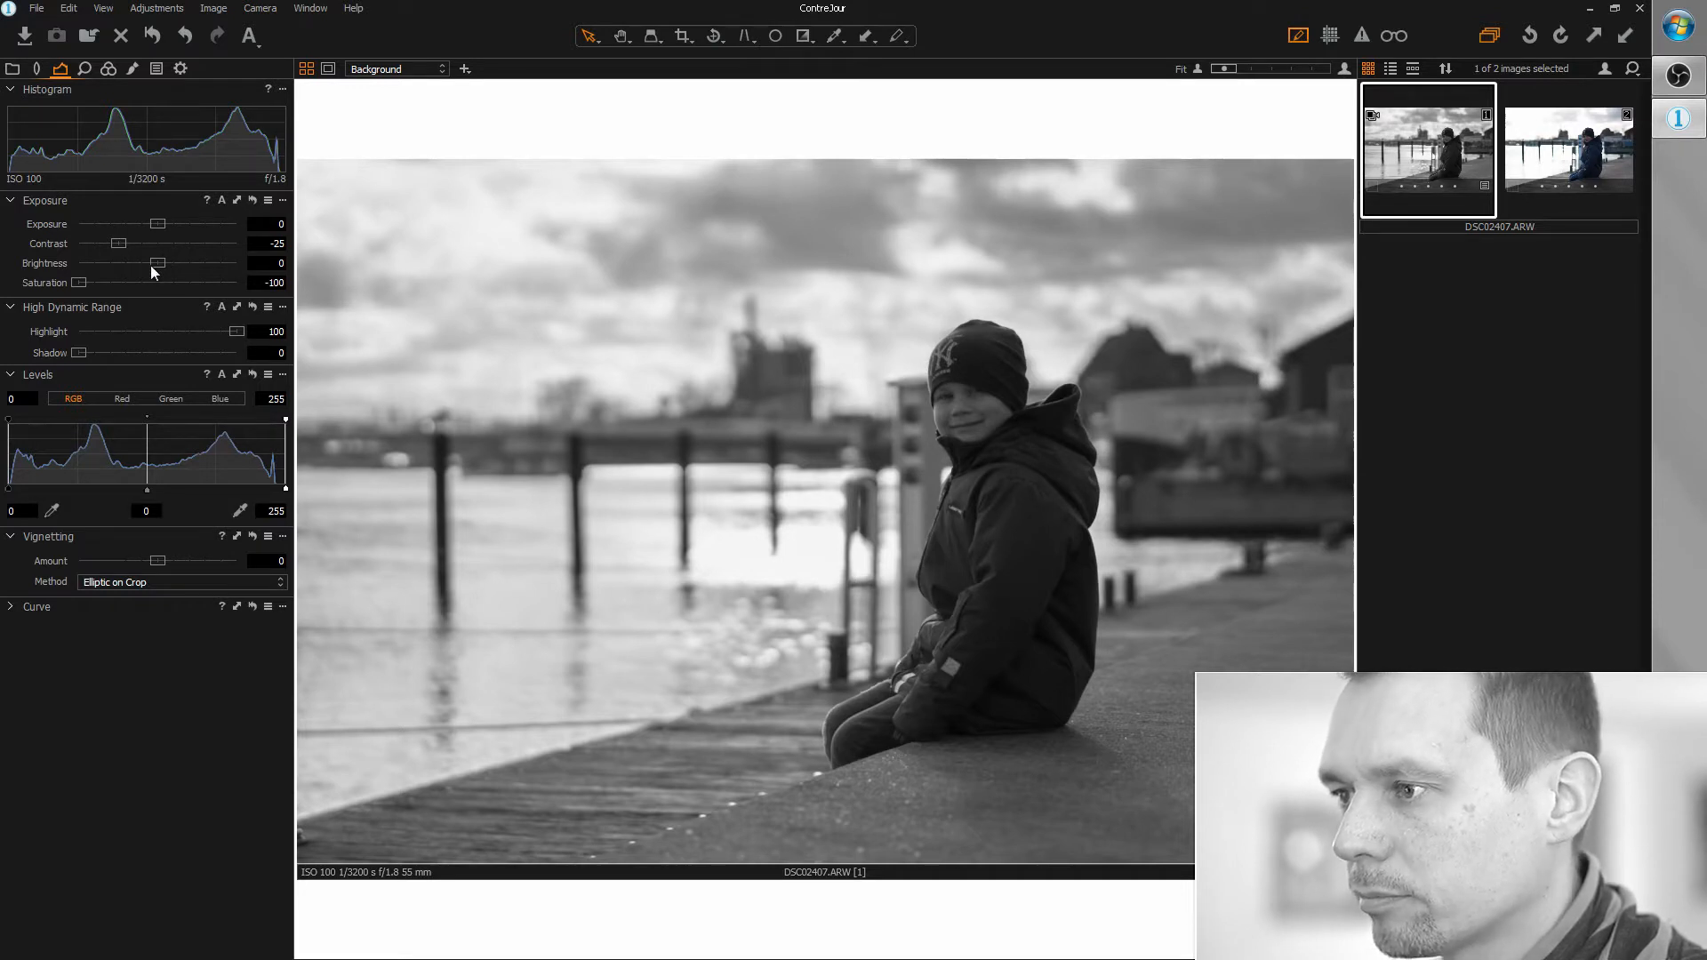
Set Brightness to 40, Exposure to +1.17 and the Levels black point to 20
{"action": "left_click_drag", "start_coordinate": [156, 263], "coordinate": [215, 263]}
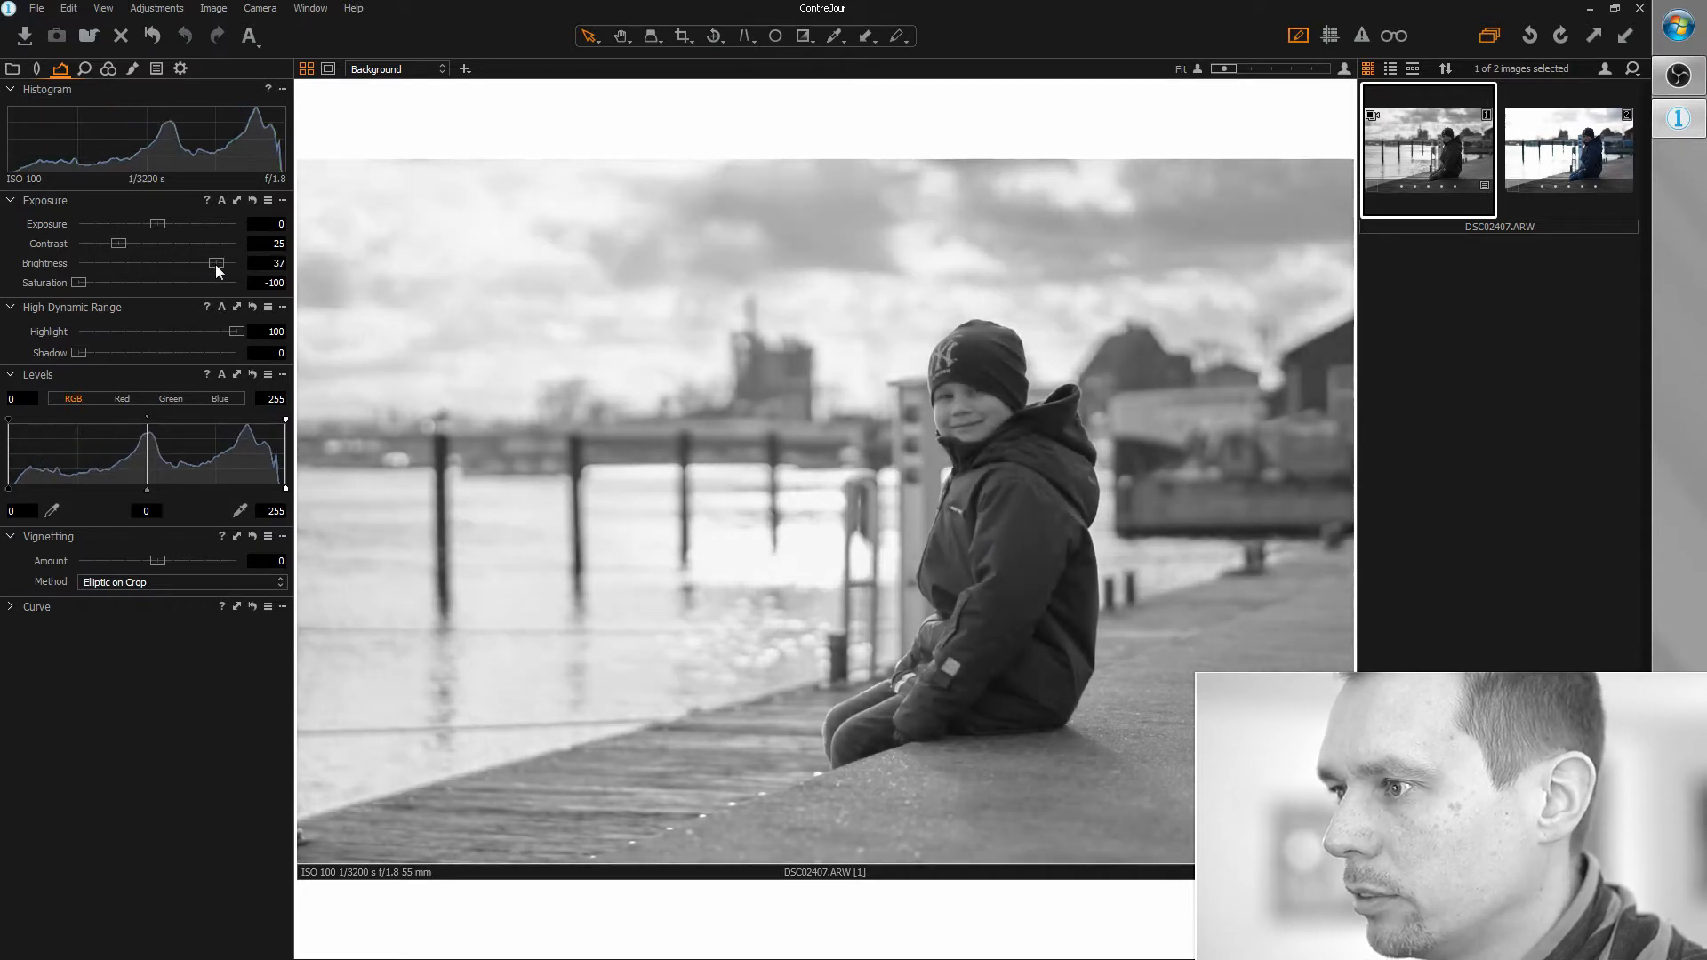
{"action": "left_click_drag", "start_coordinate": [215, 264], "coordinate": [222, 263]}
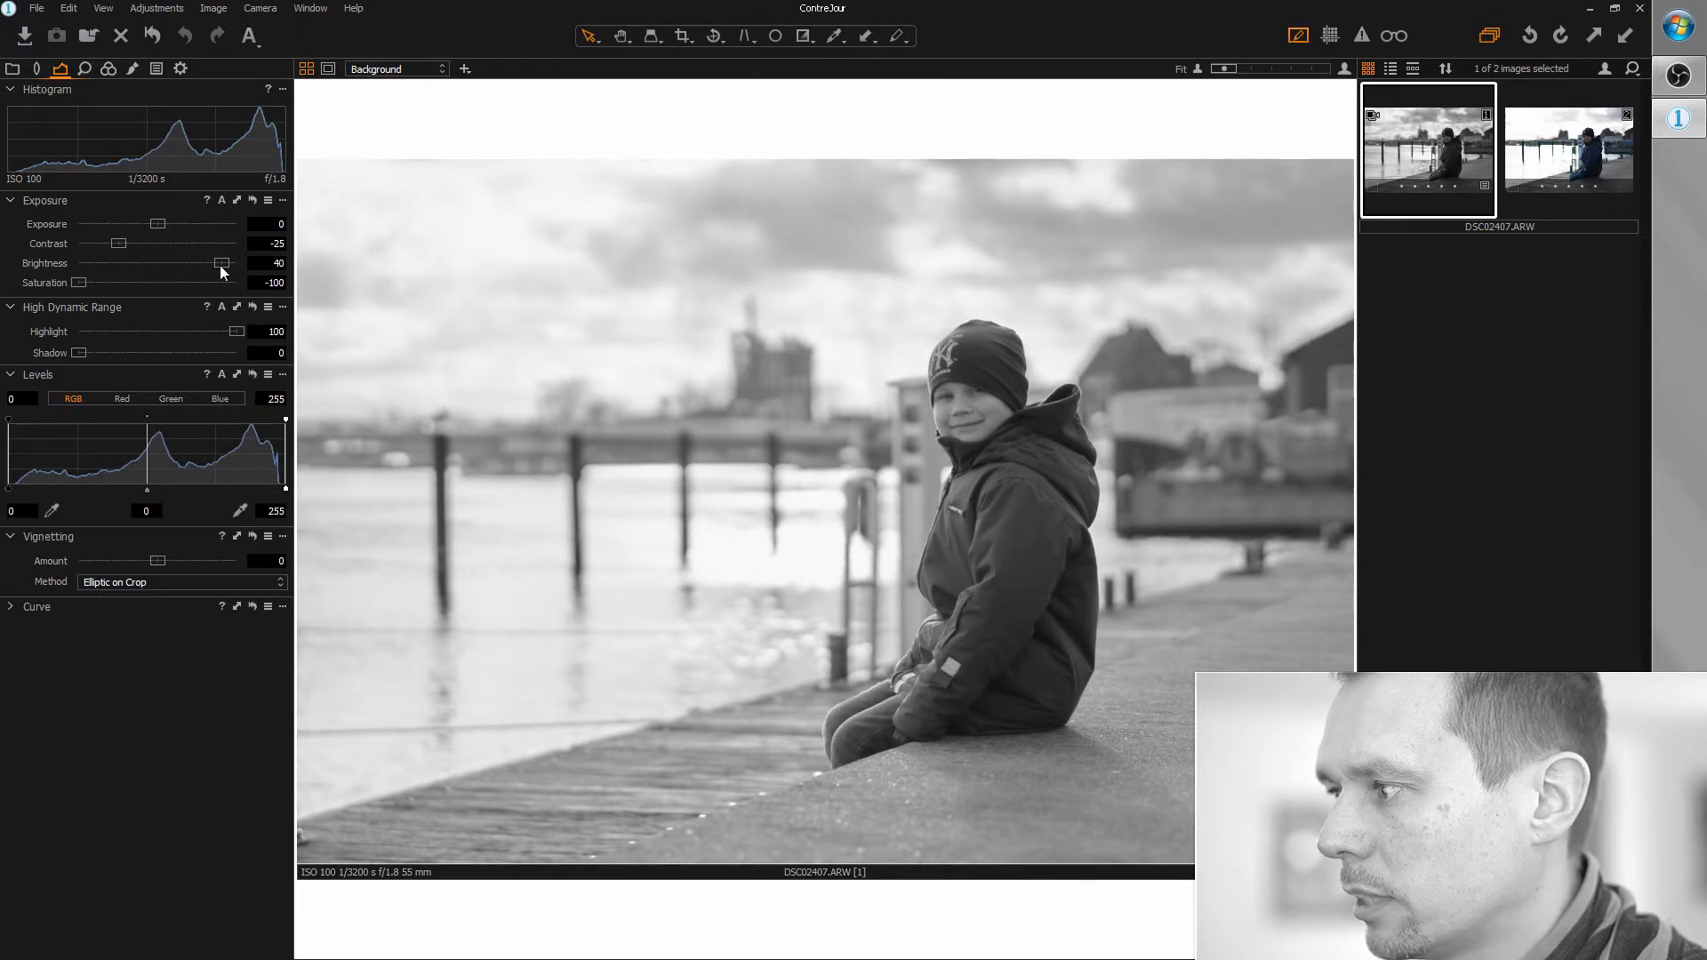
{"action": "left_click_drag", "start_coordinate": [155, 224], "coordinate": [185, 225]}
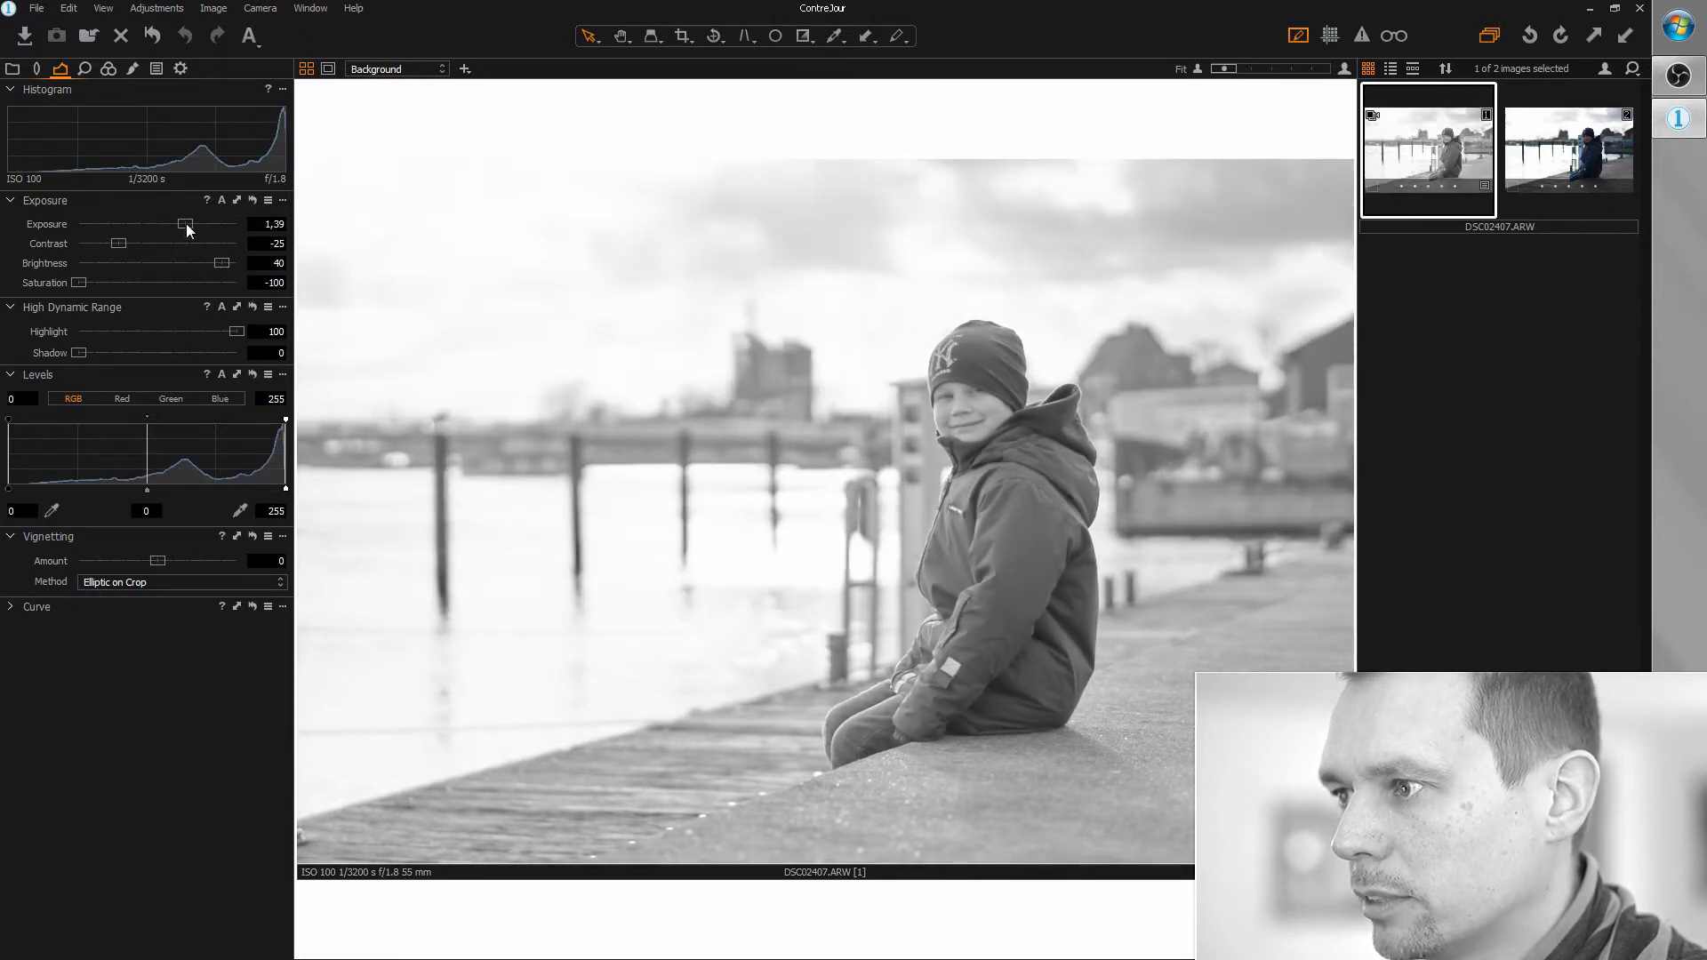
{"action": "left_click_drag", "start_coordinate": [188, 225], "coordinate": [181, 225]}
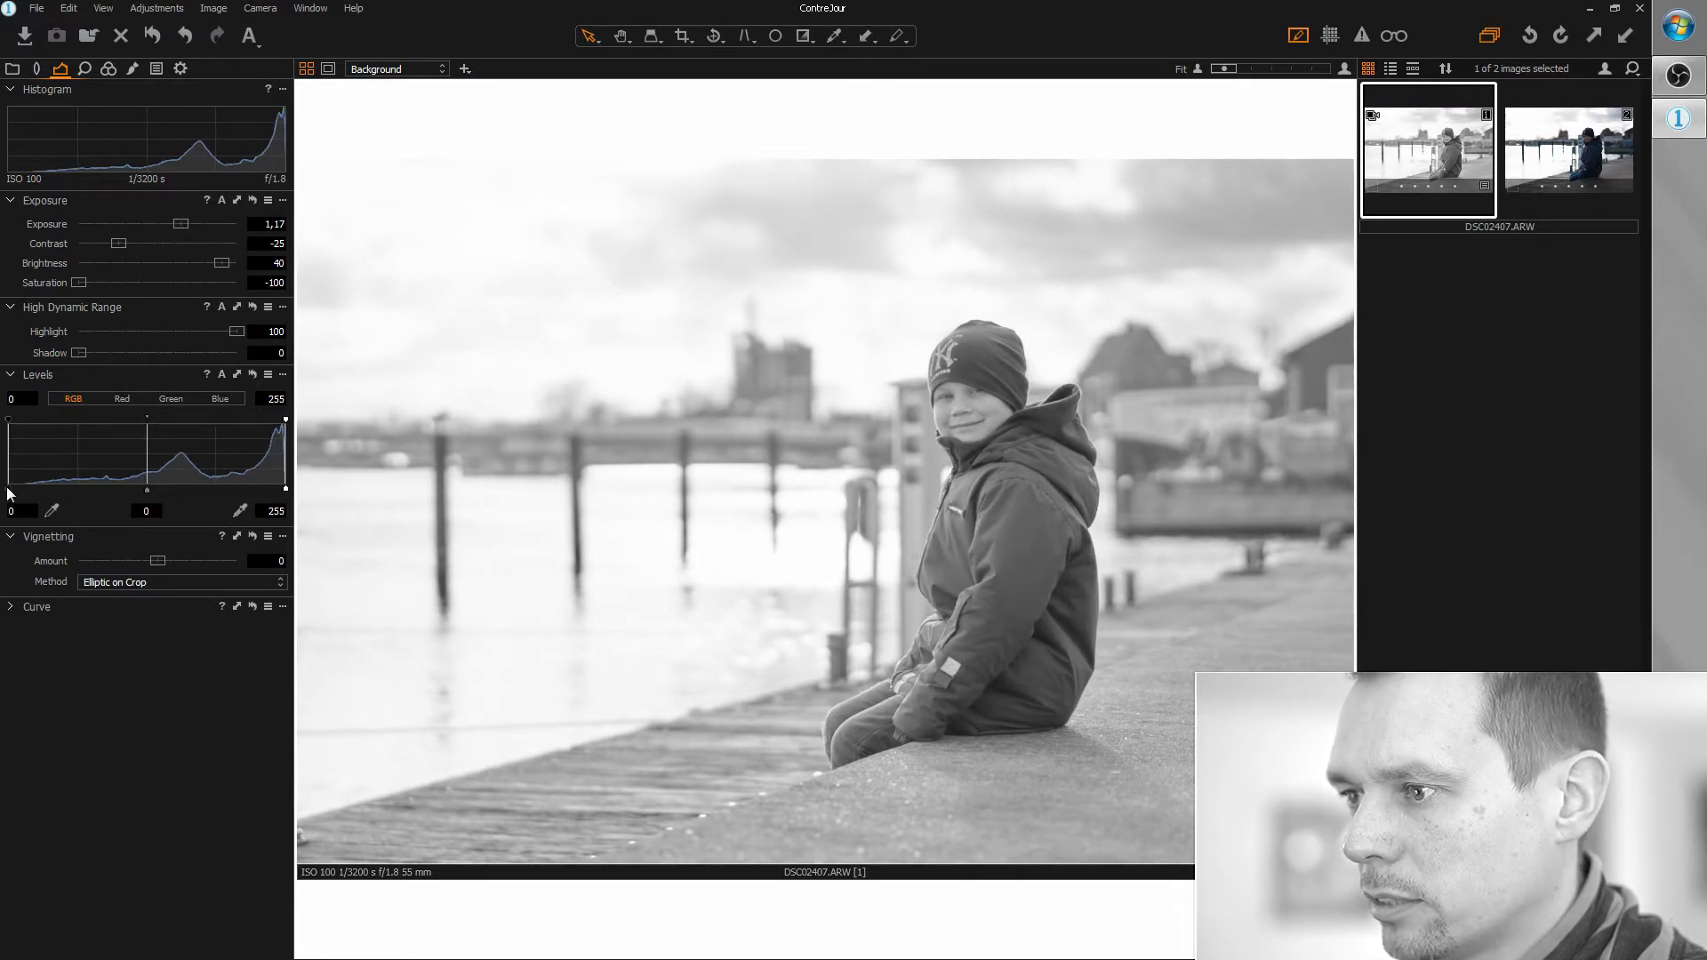
{"action": "left_click_drag", "start_coordinate": [5, 479], "coordinate": [22, 479]}
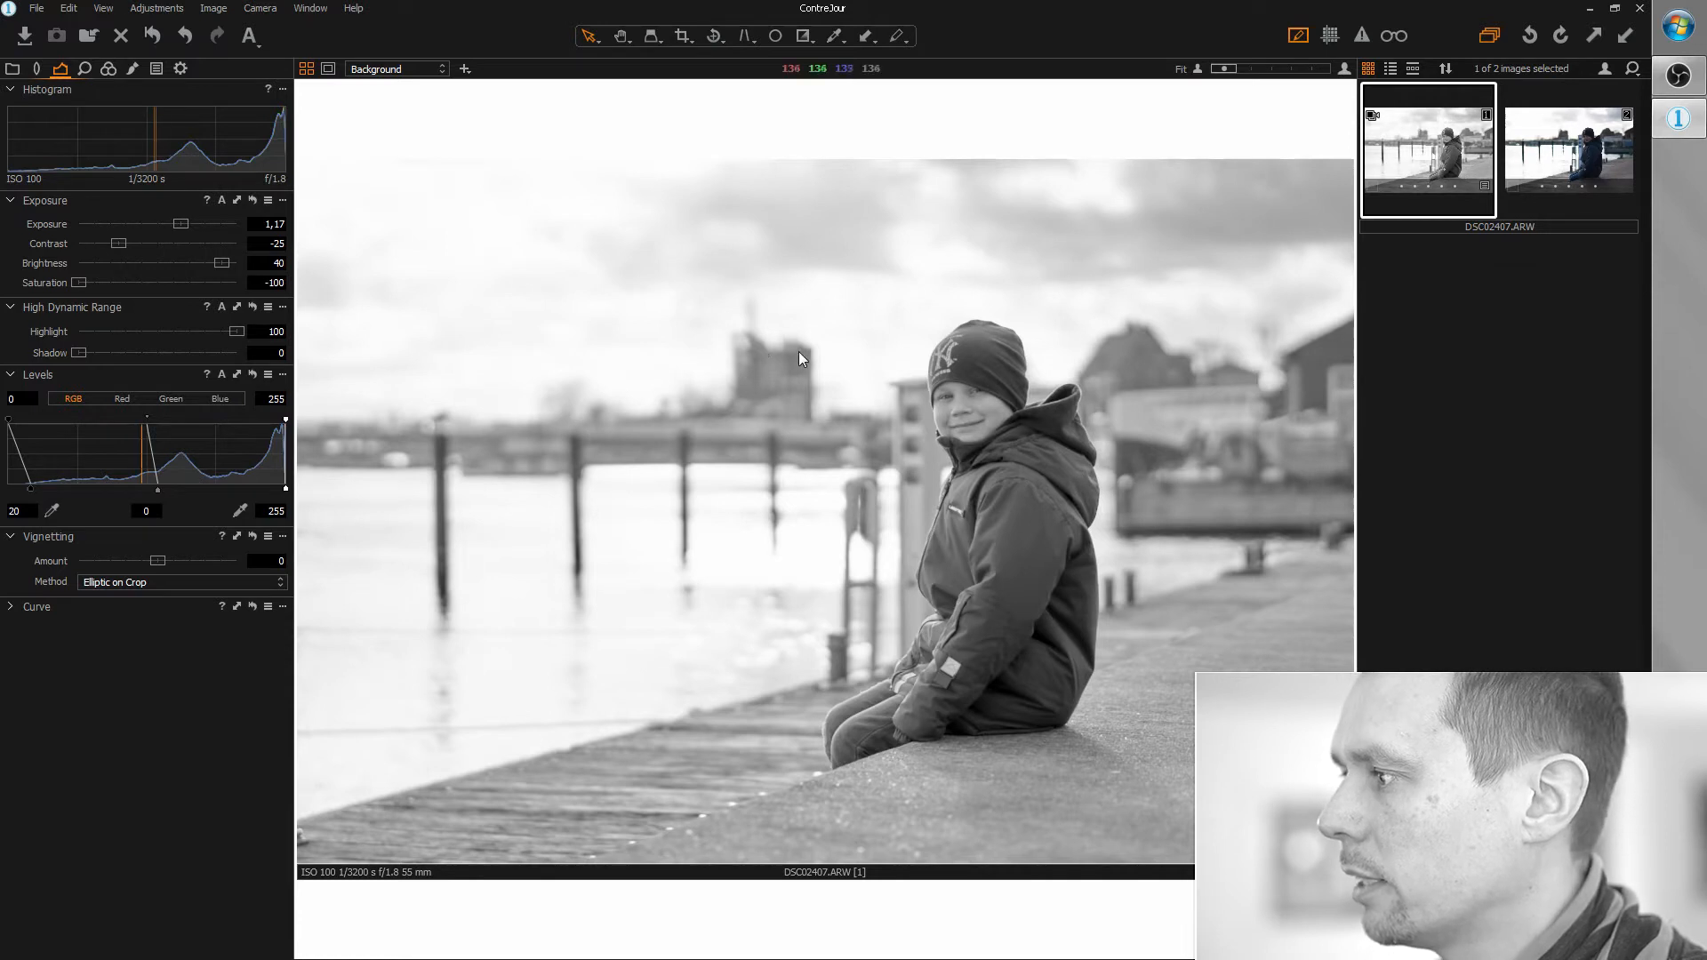
{"action": "mouse_move", "coordinate": [1295, 564]}
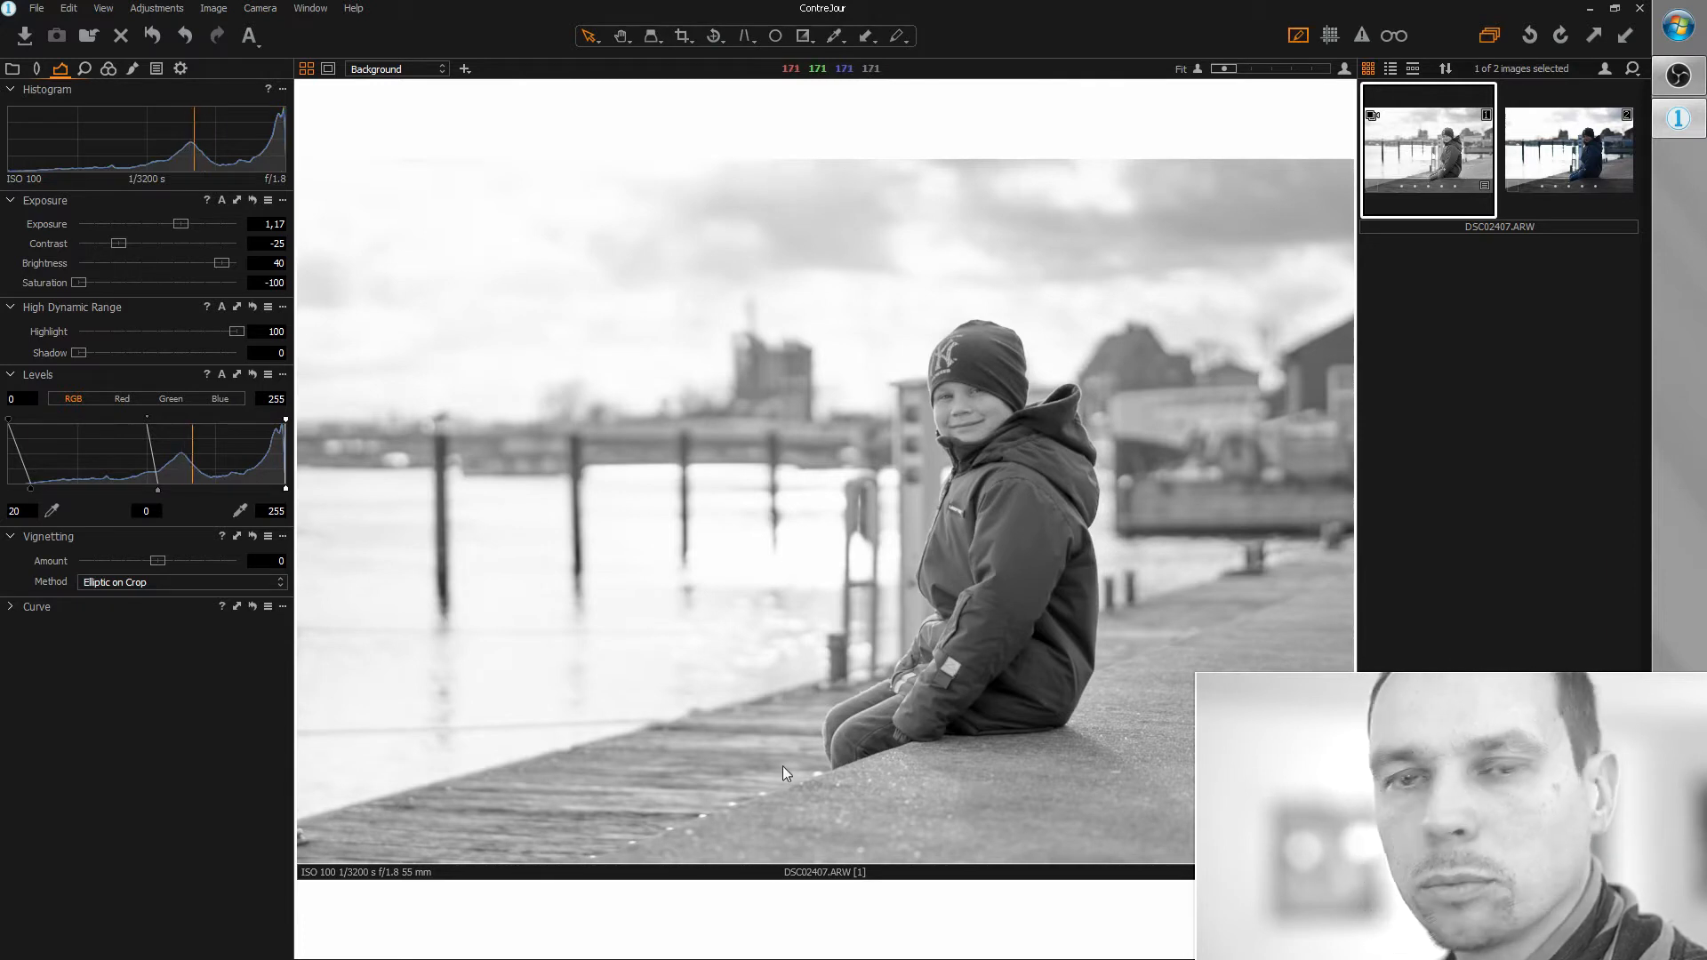
Drag Vignetting Amount down to about -1.53 to darken the edges around the boy
{"action": "left_click_drag", "start_coordinate": [152, 561], "coordinate": [140, 561]}
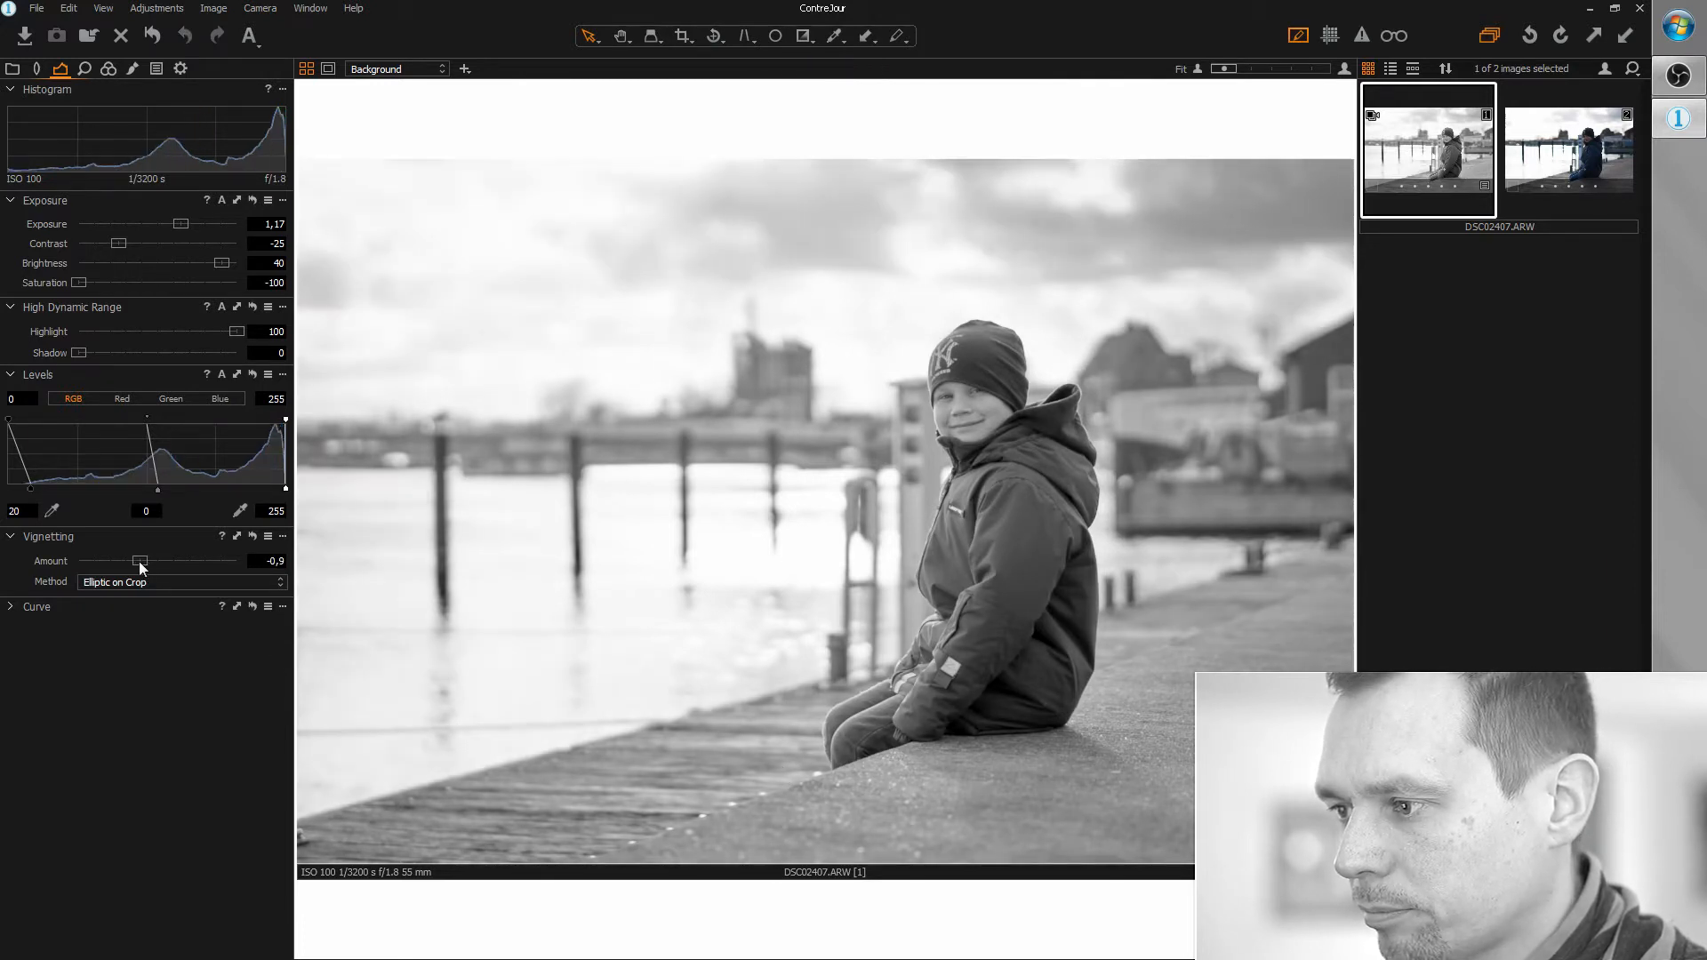
{"action": "left_click_drag", "start_coordinate": [140, 561], "coordinate": [134, 561]}
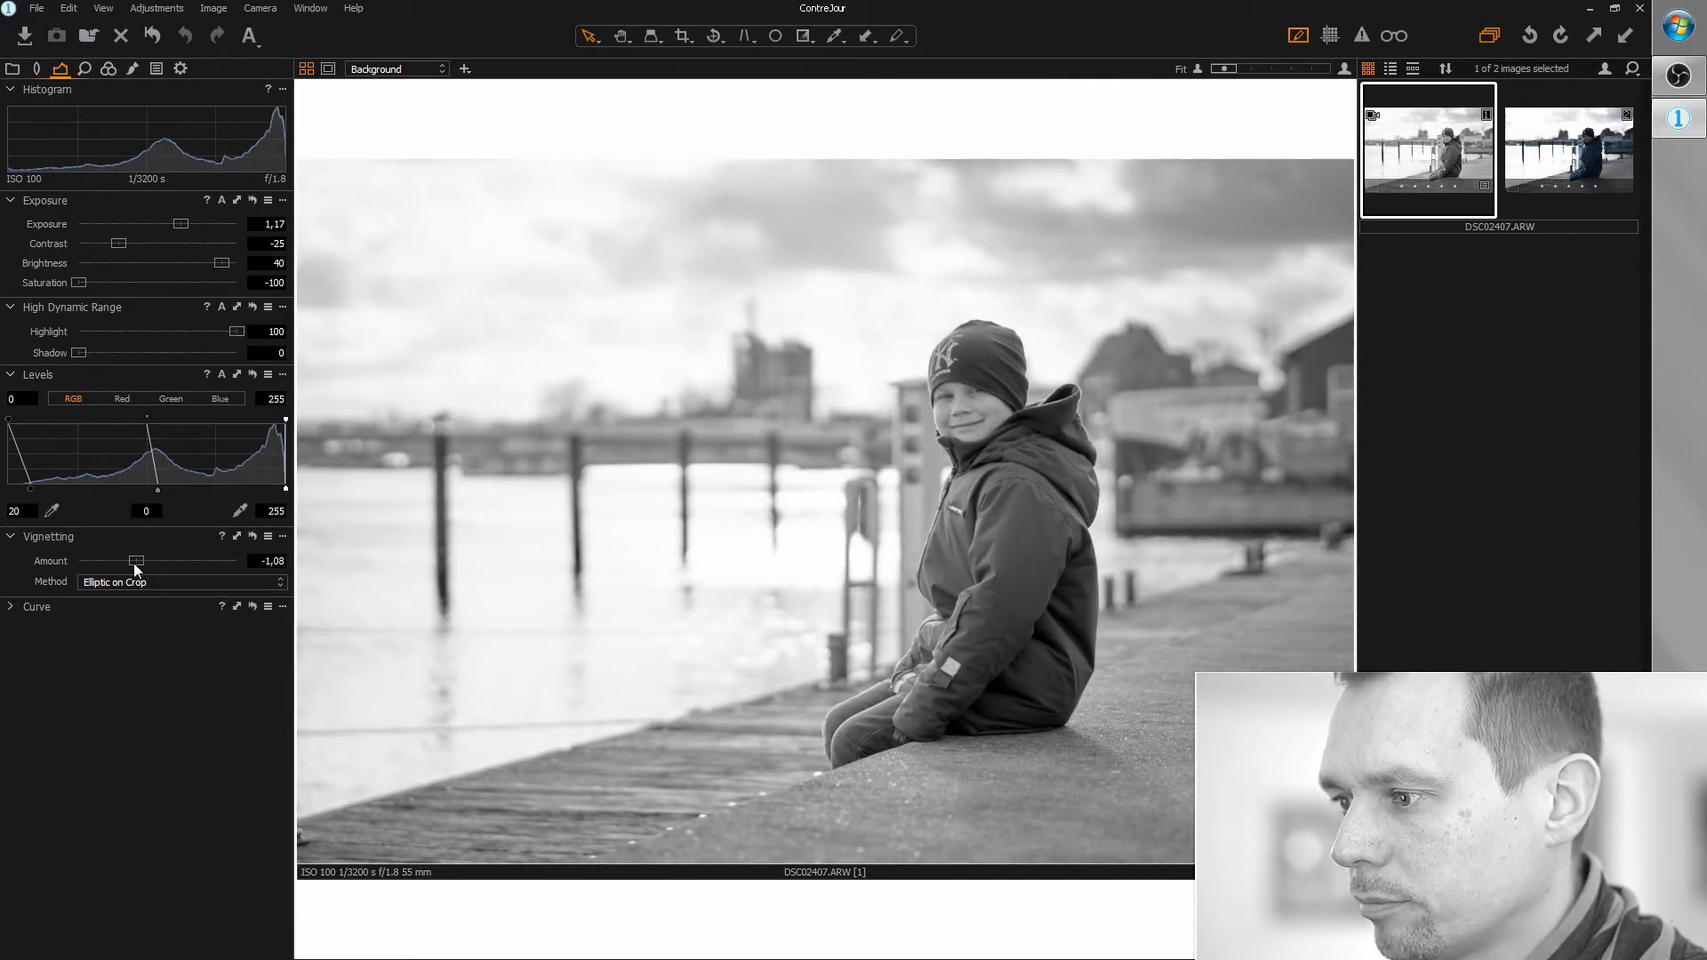
{"action": "left_click_drag", "start_coordinate": [138, 561], "coordinate": [125, 561]}
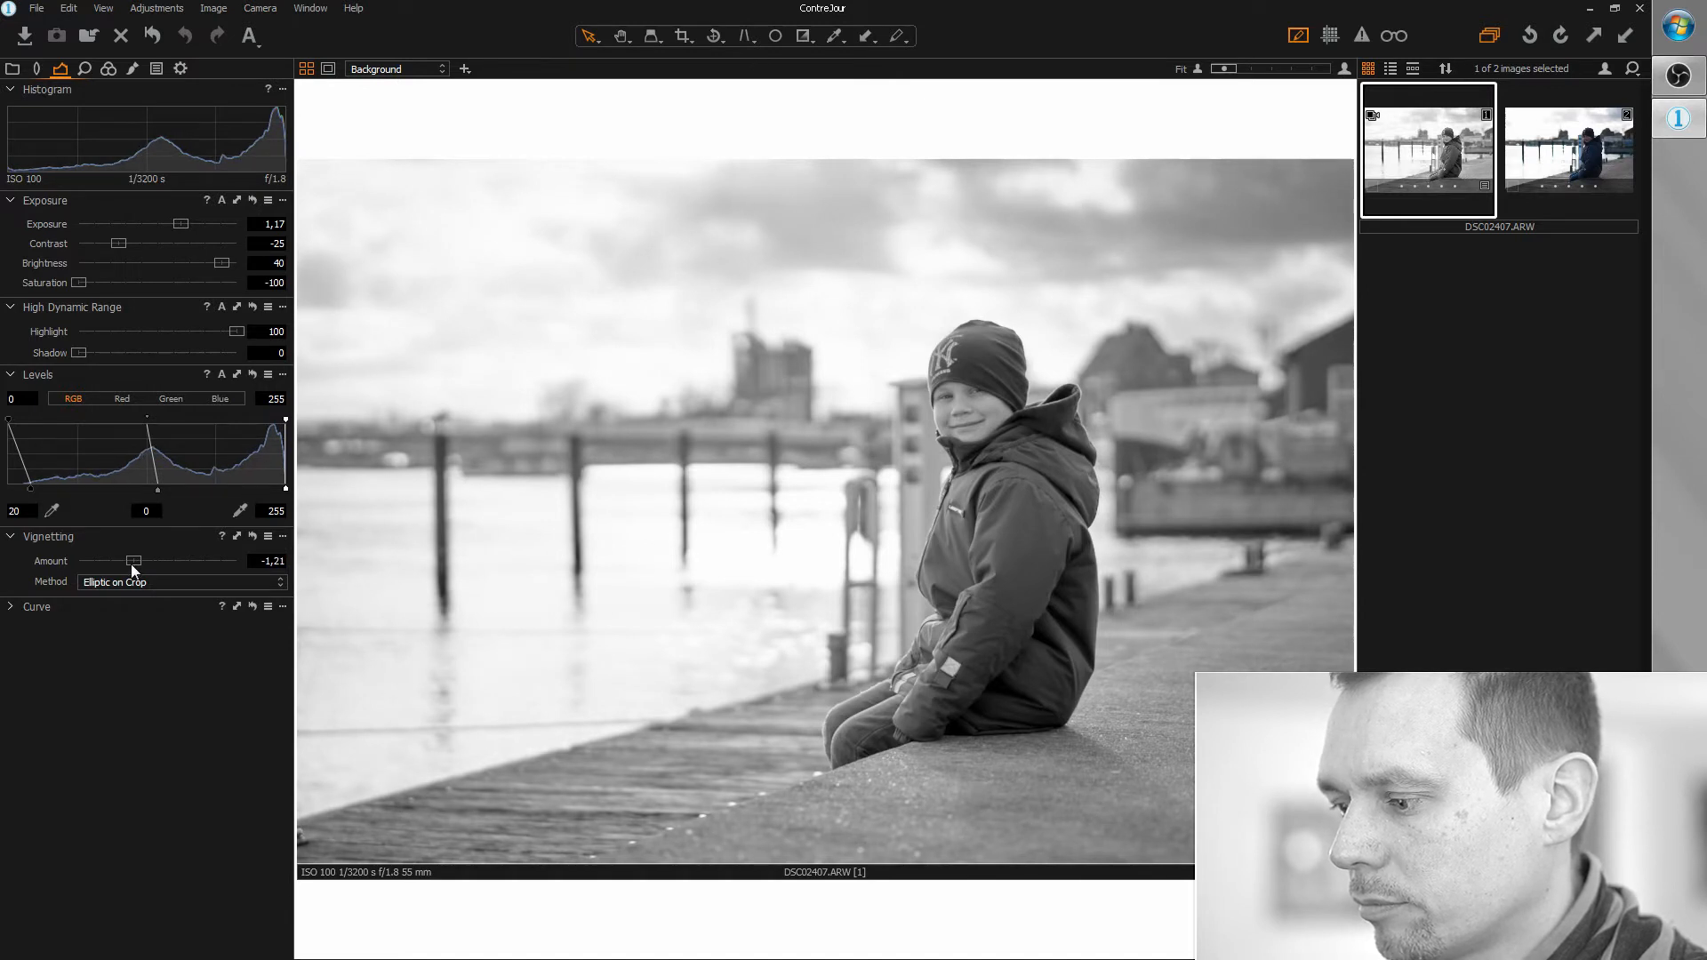
{"action": "left_click_drag", "start_coordinate": [133, 561], "coordinate": [125, 561]}
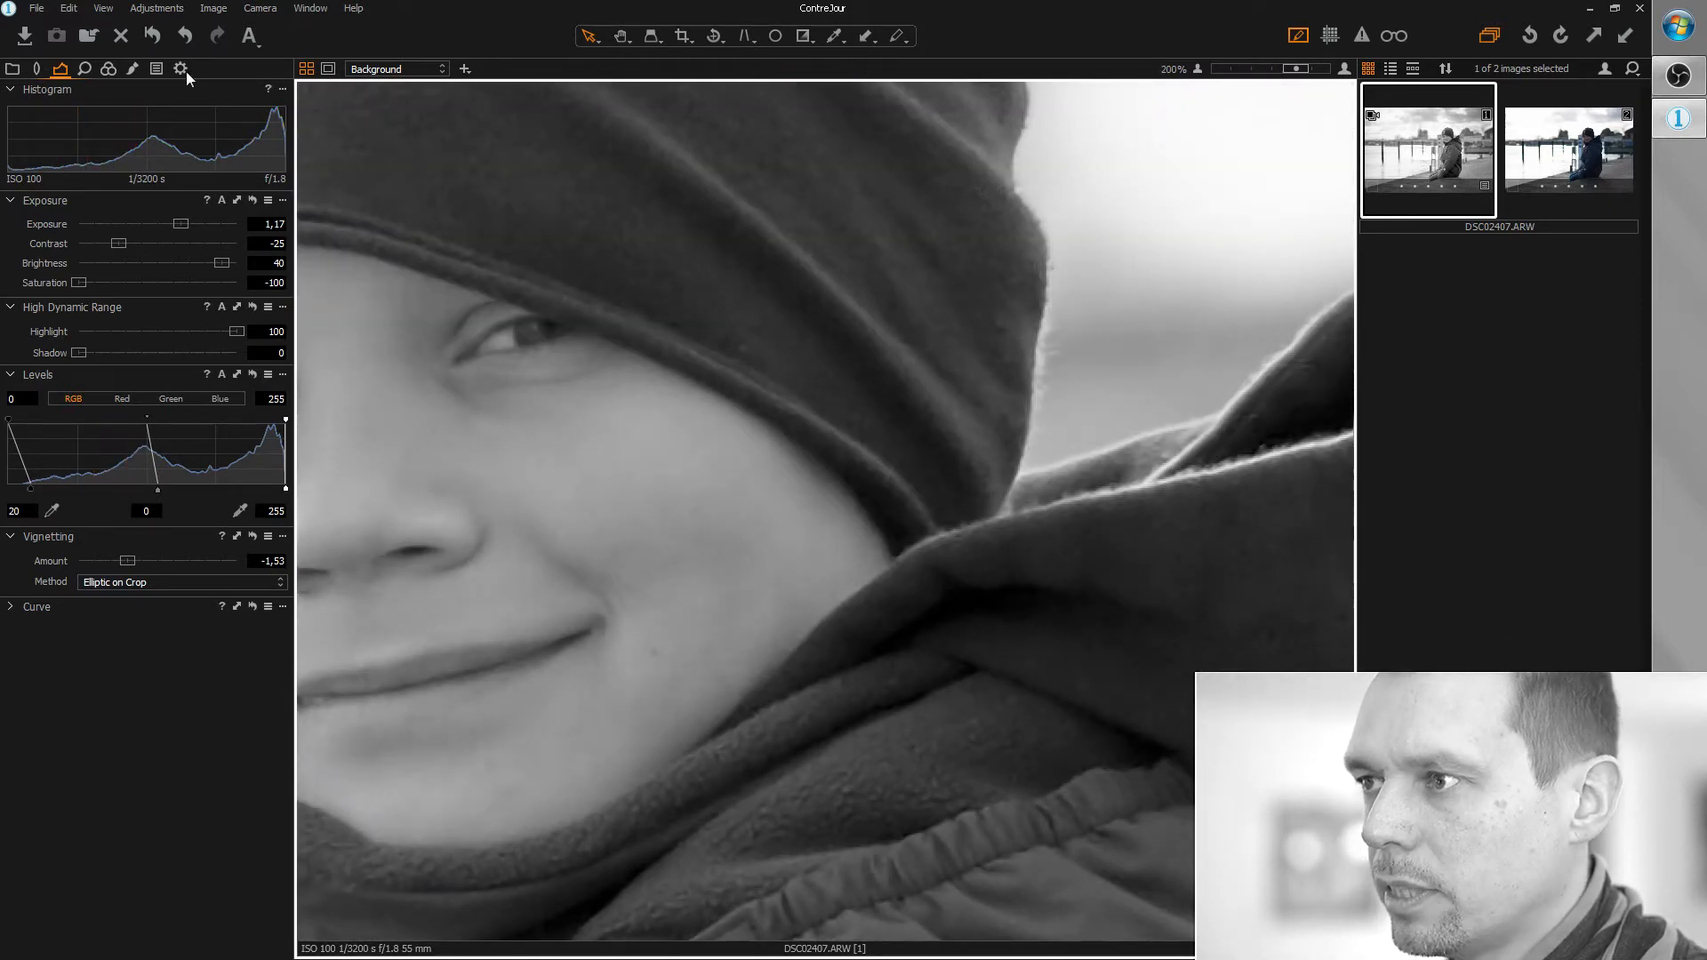
In Details, raise structure, push sharpening to 1000 with radius 1, then lower the amount
{"action": "left_click", "coordinate": [85, 68]}
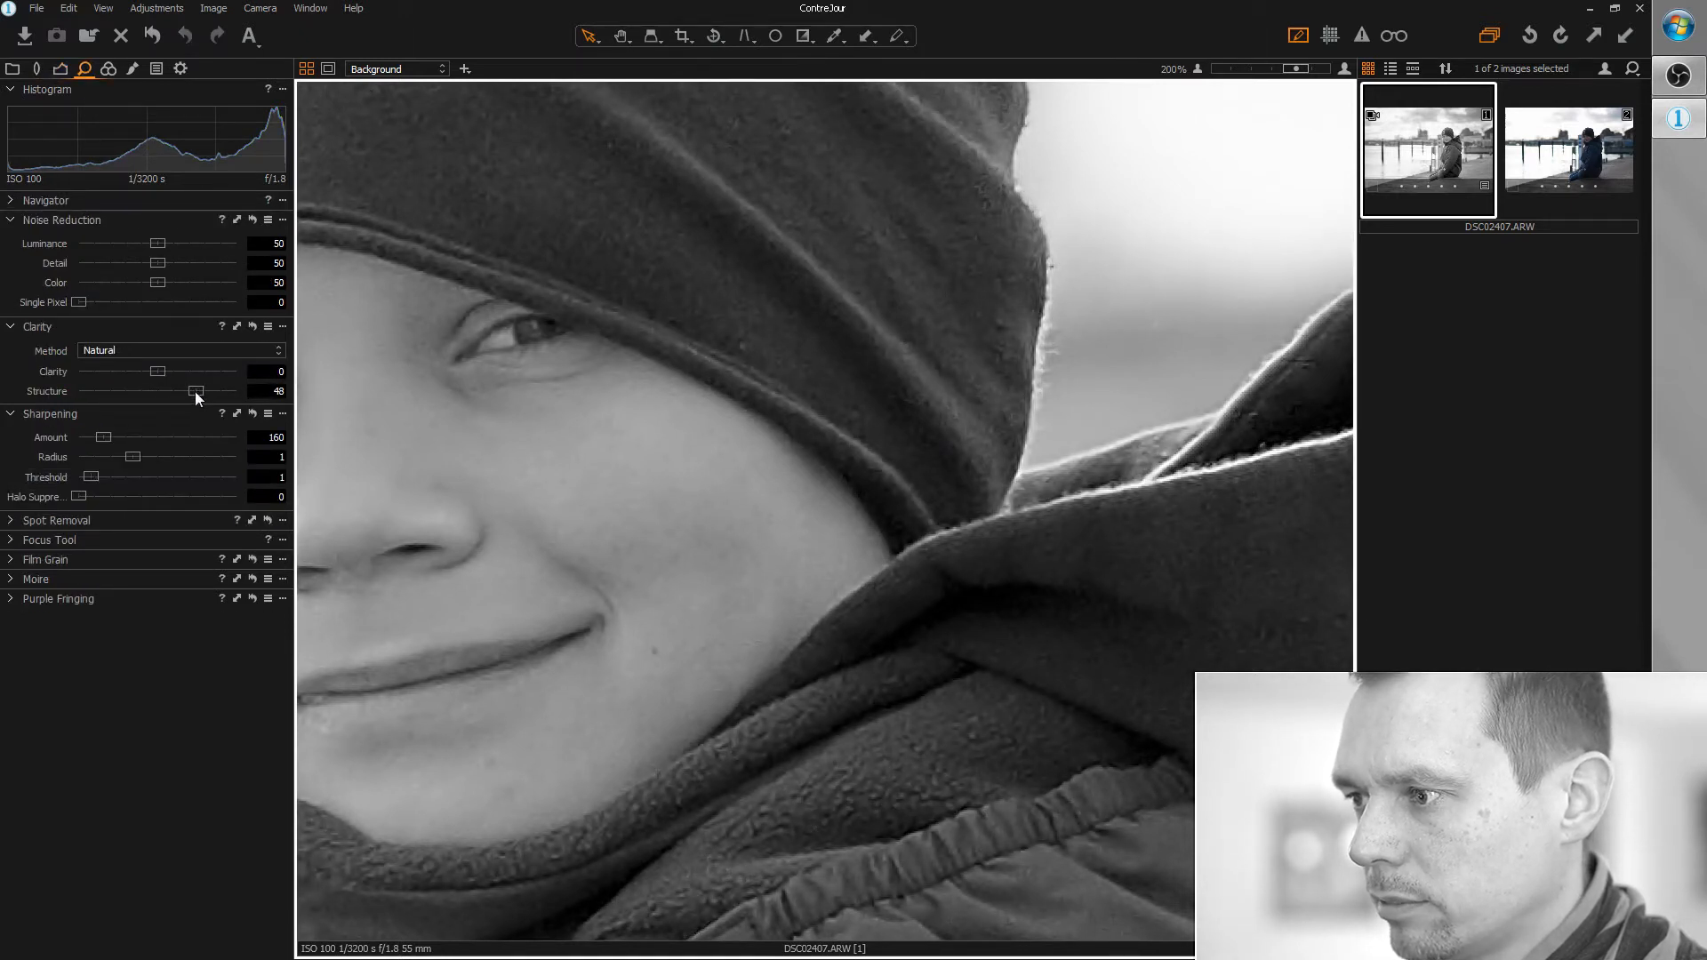
{"action": "left_click_drag", "start_coordinate": [196, 391], "coordinate": [200, 391]}
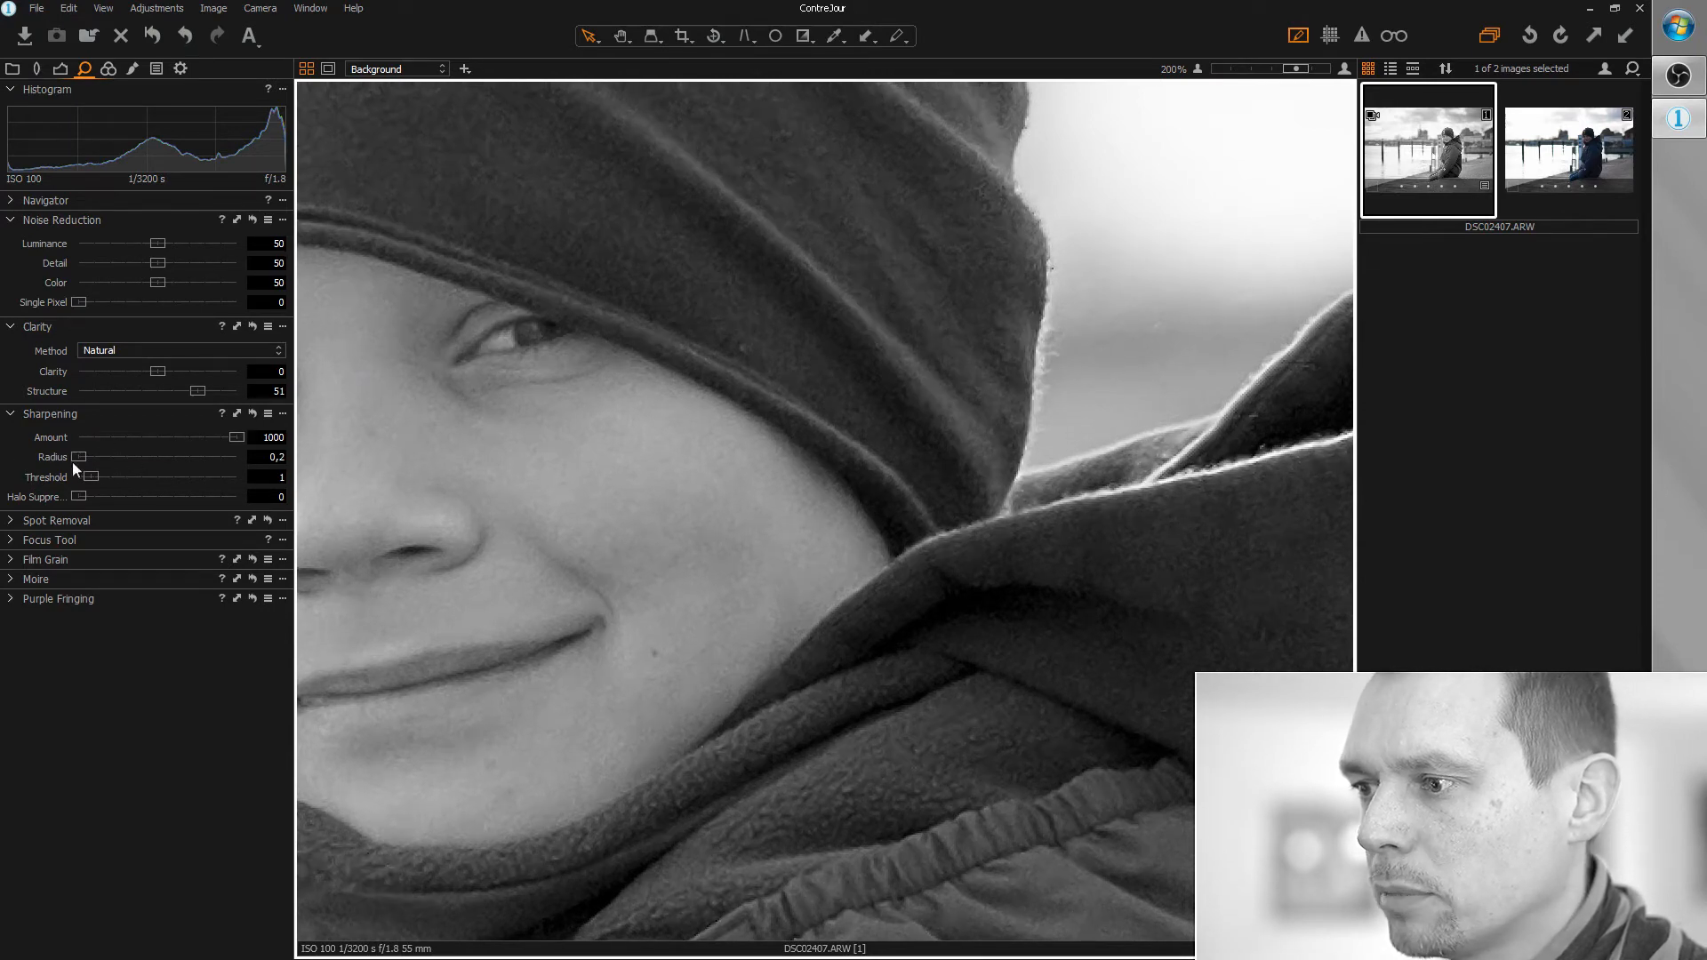
{"action": "left_click_drag", "start_coordinate": [79, 456], "coordinate": [108, 457]}
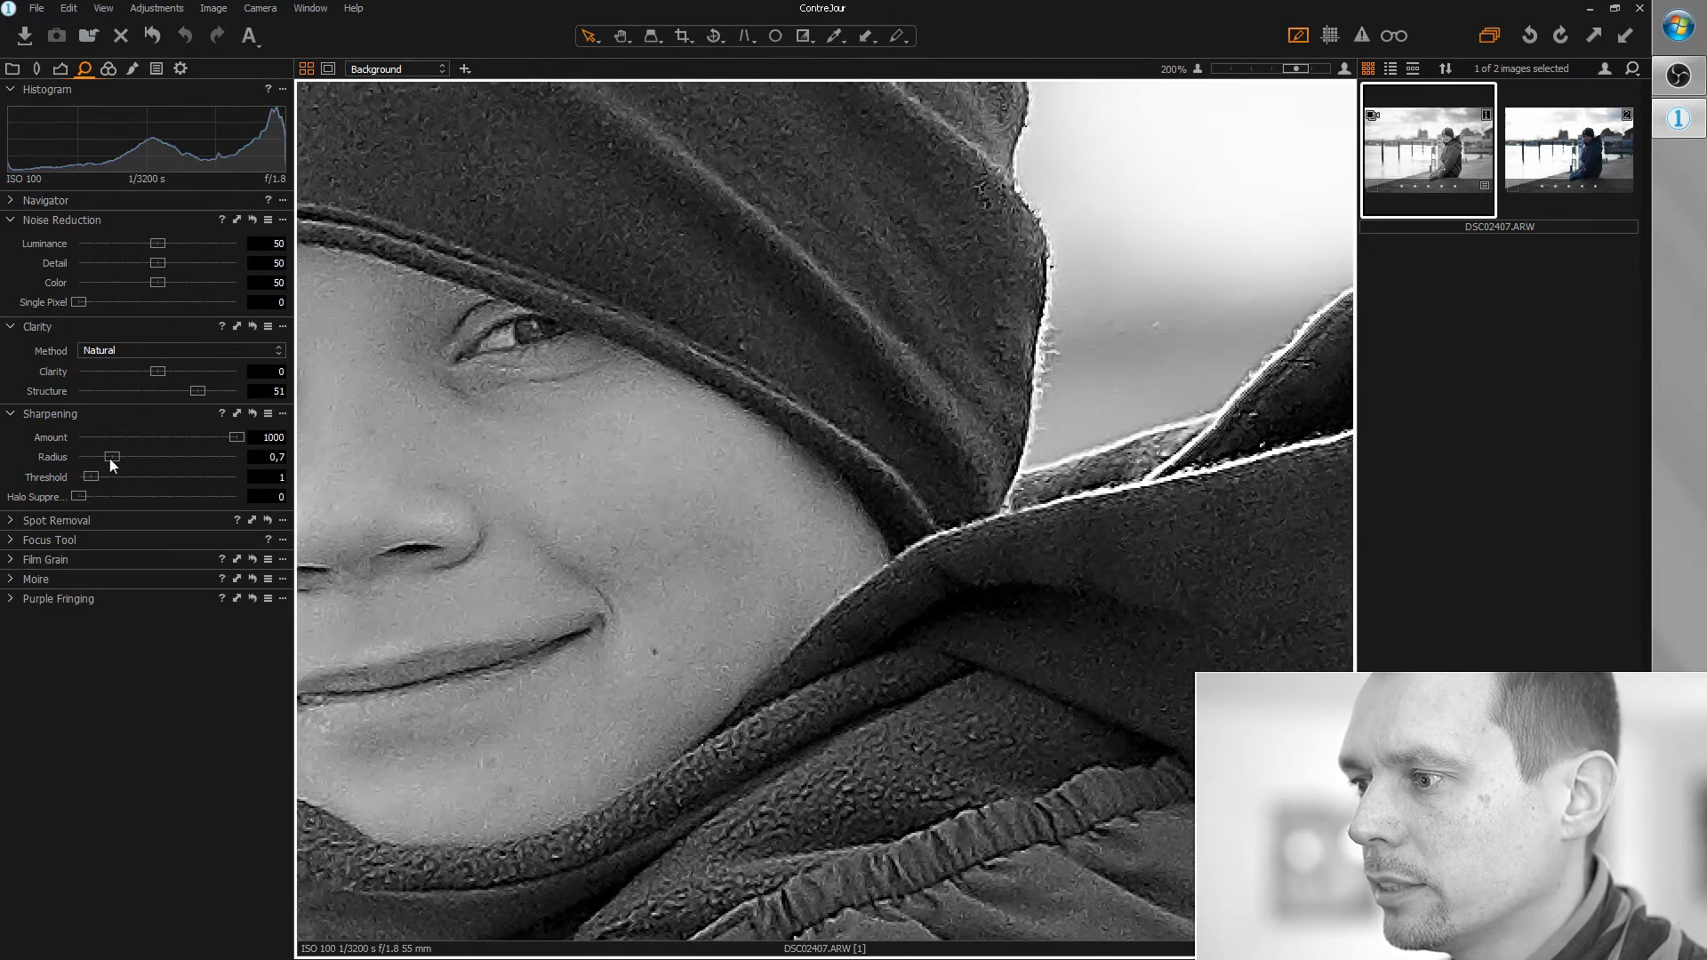
{"action": "left_click_drag", "start_coordinate": [105, 456], "coordinate": [131, 456]}
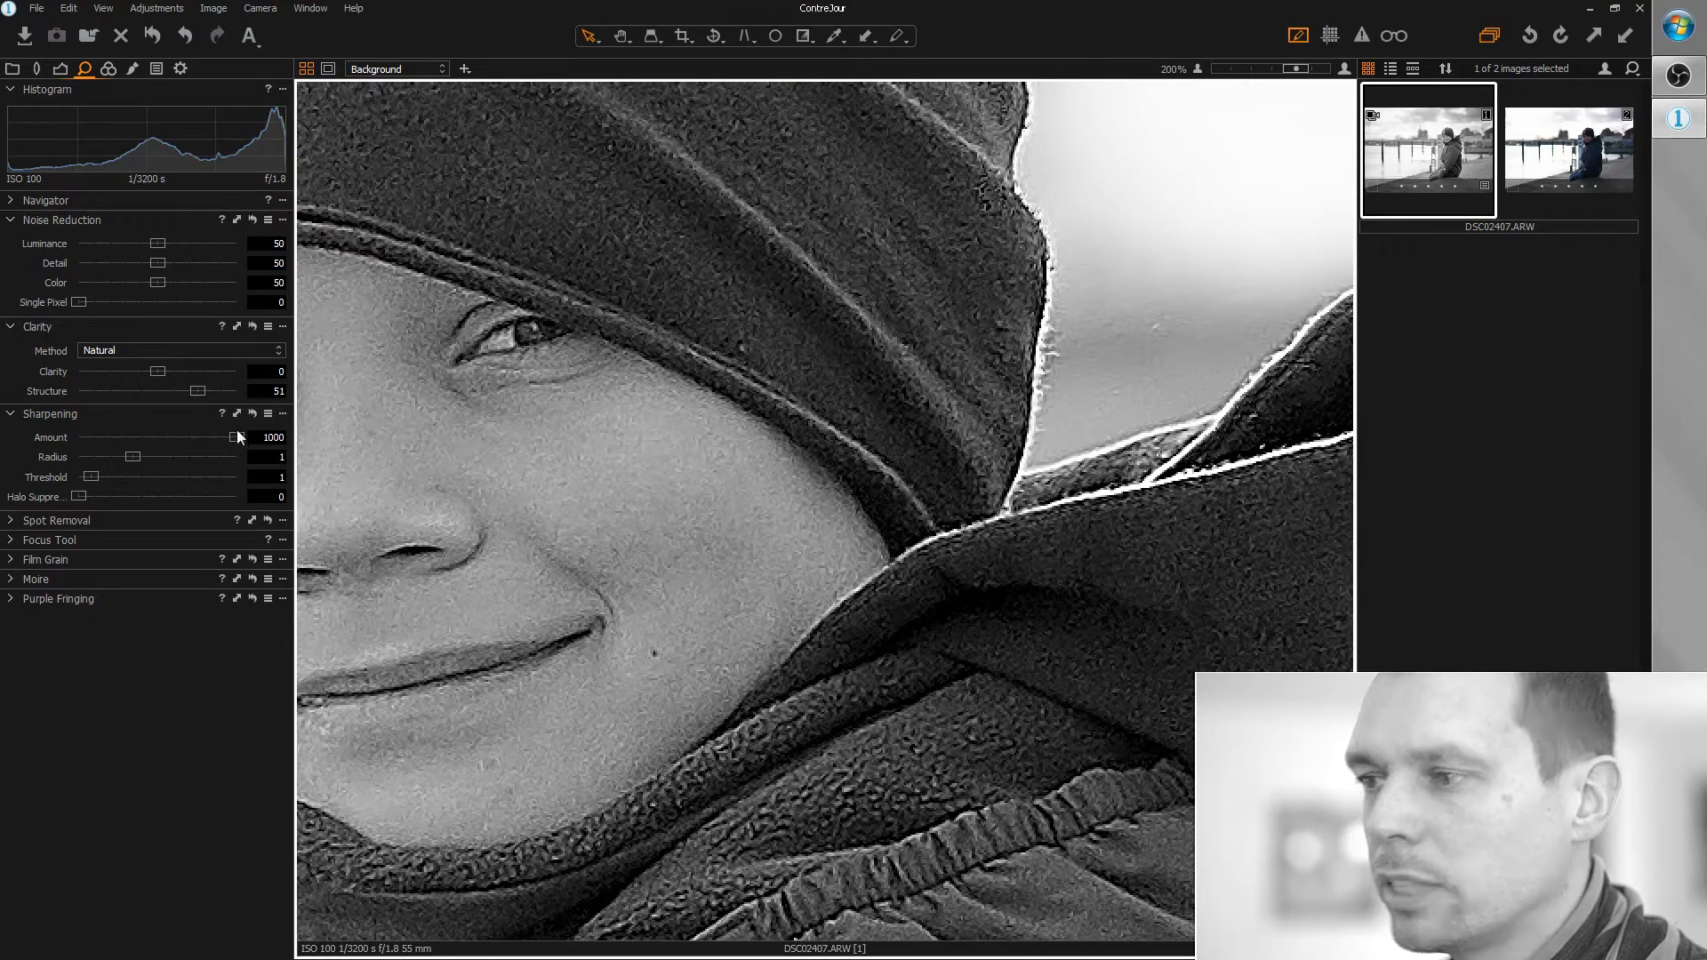
{"action": "left_click_drag", "start_coordinate": [234, 437], "coordinate": [185, 437]}
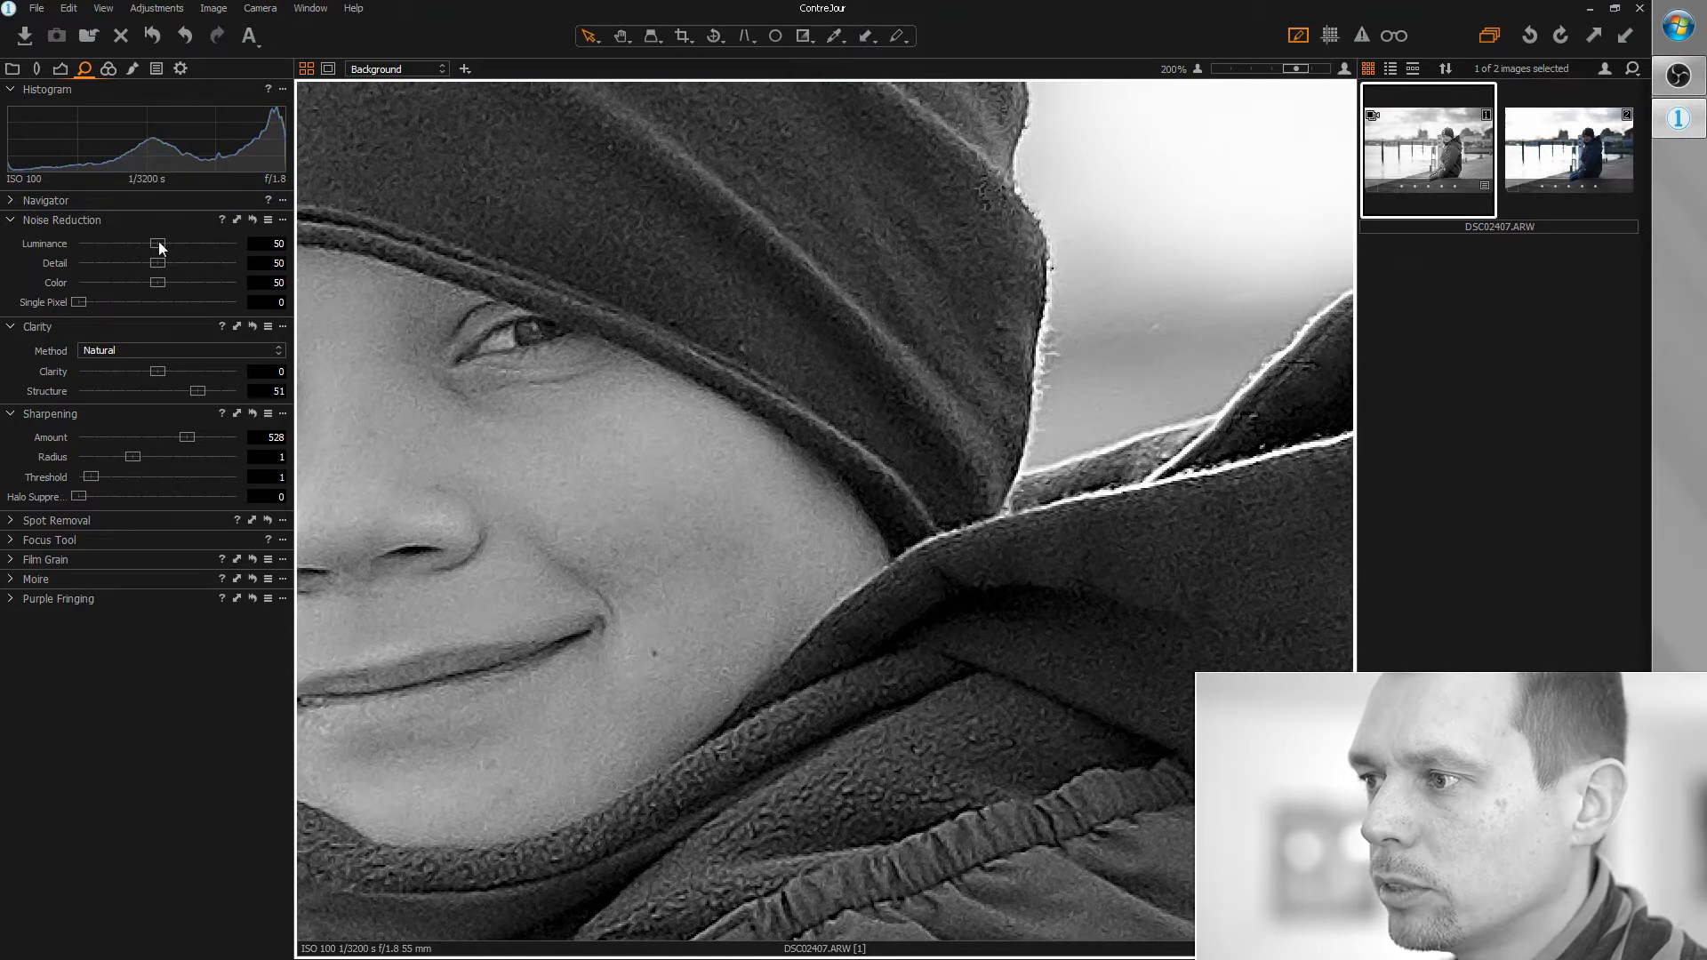
Adjust the Noise Reduction Luminance slider on the sharpened portrait
{"action": "left_click_drag", "start_coordinate": [158, 244], "coordinate": [185, 244]}
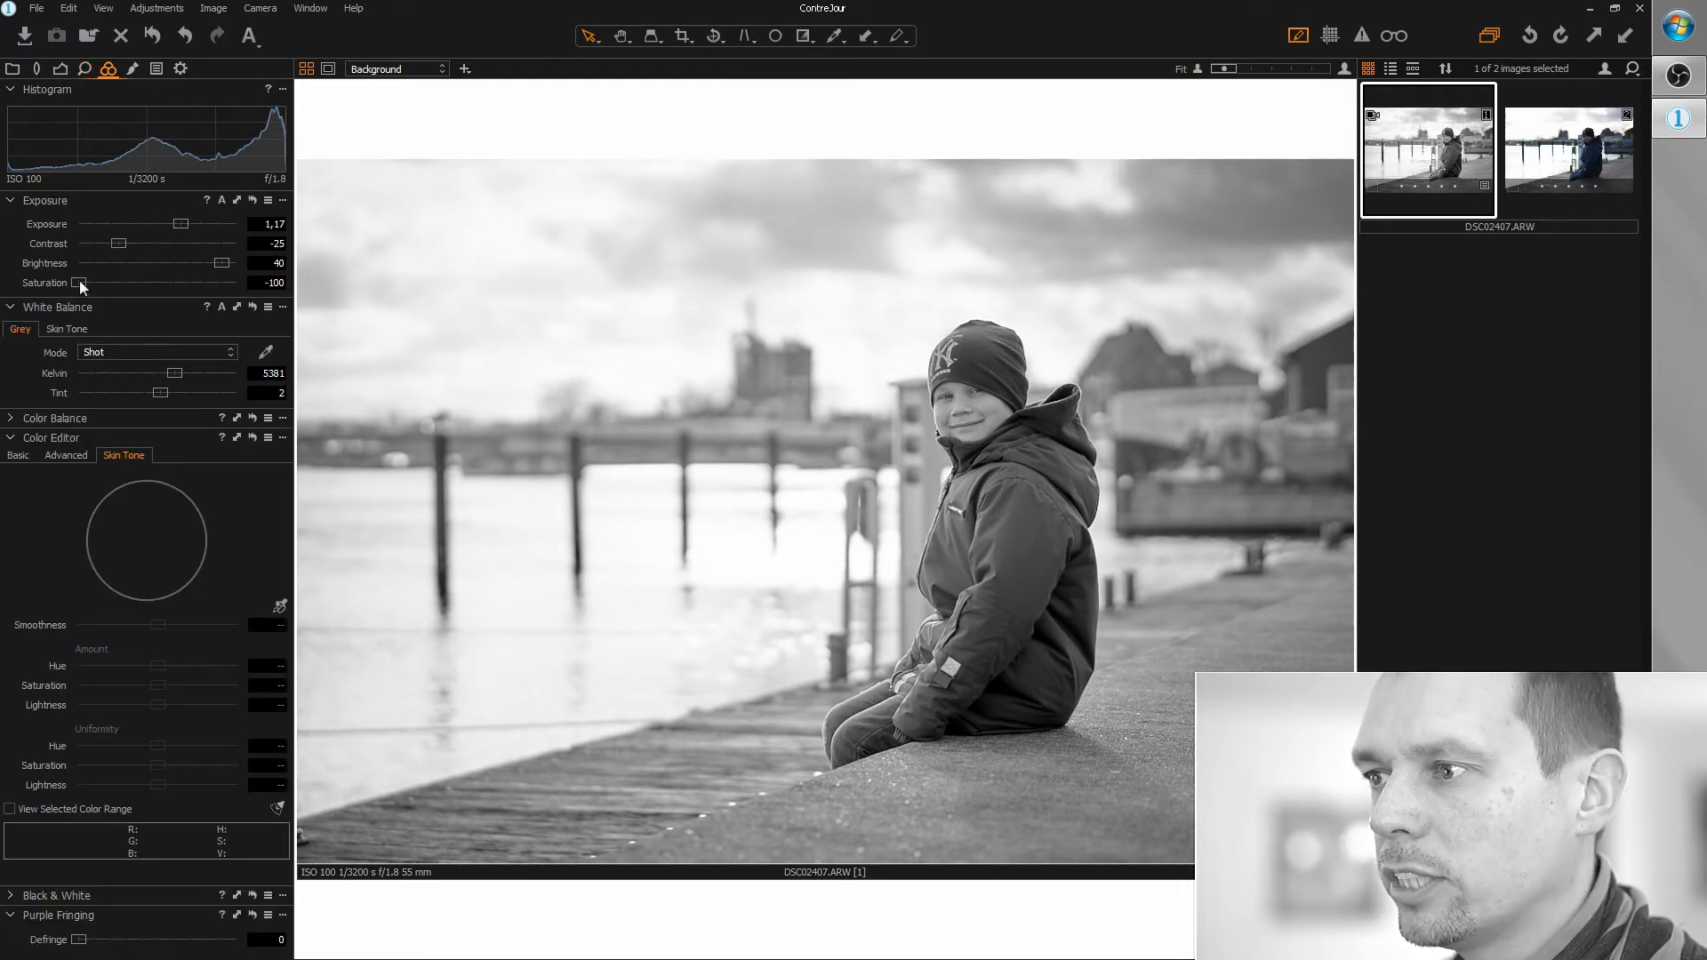
Drag Saturation from -100 back to 0 to bring back the harbour photo's colour
{"action": "left_click_drag", "start_coordinate": [79, 283], "coordinate": [160, 283]}
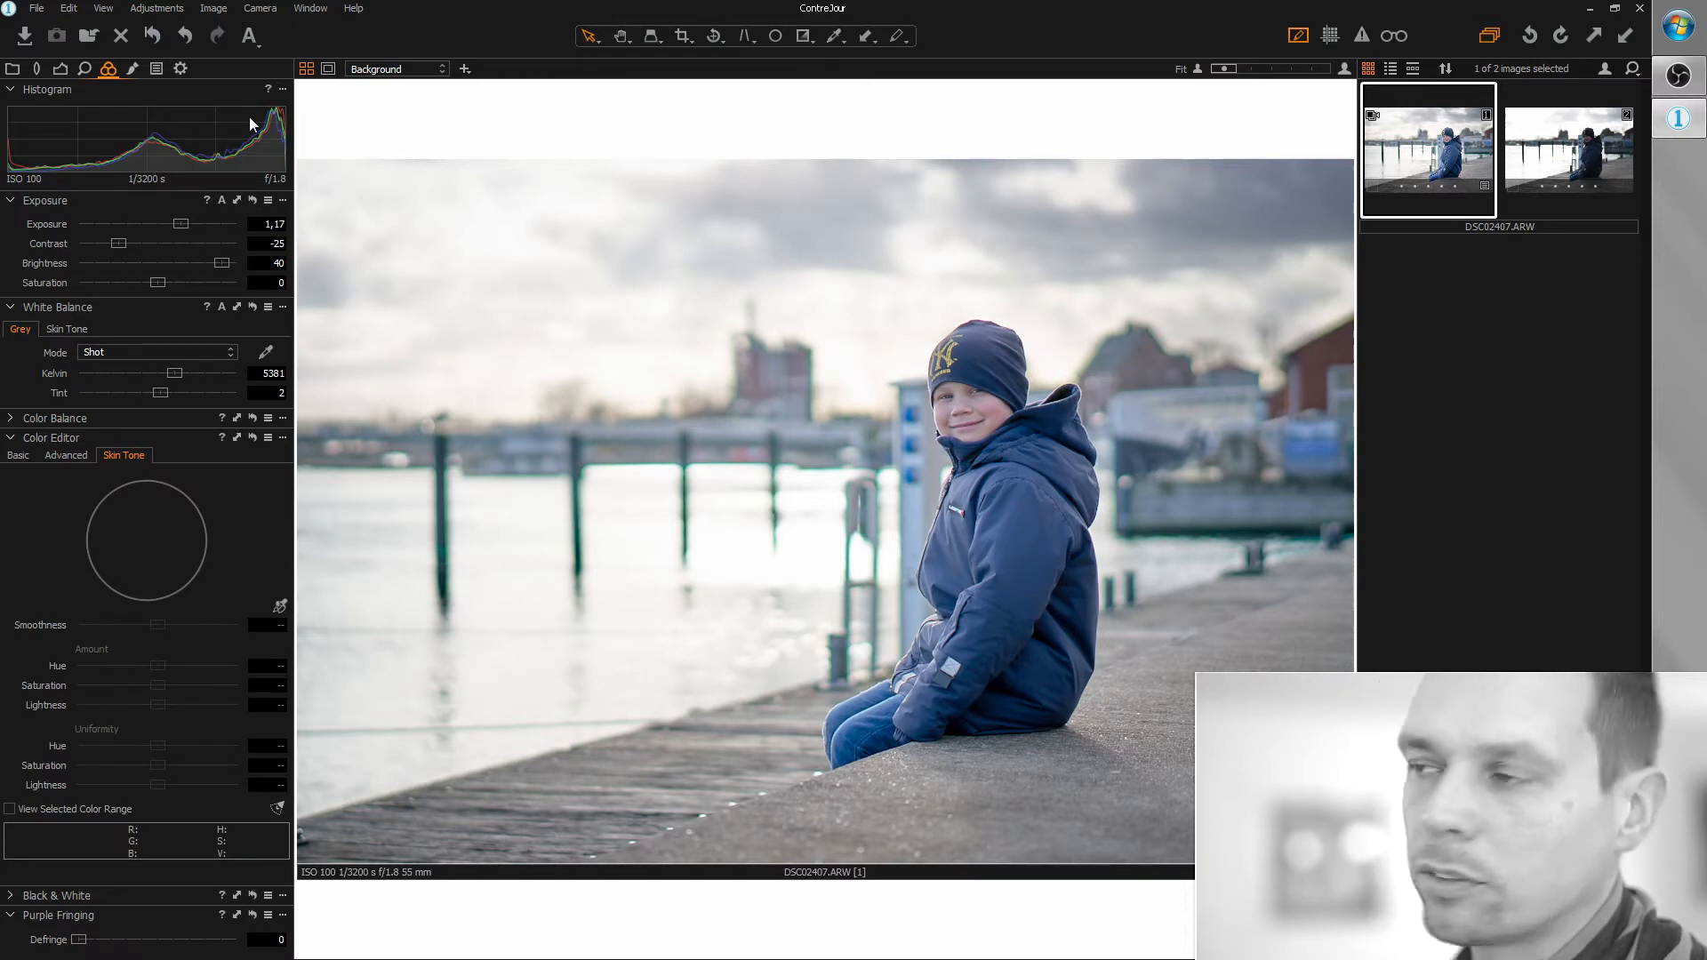
{"action": "mouse_move", "coordinate": [130, 91]}
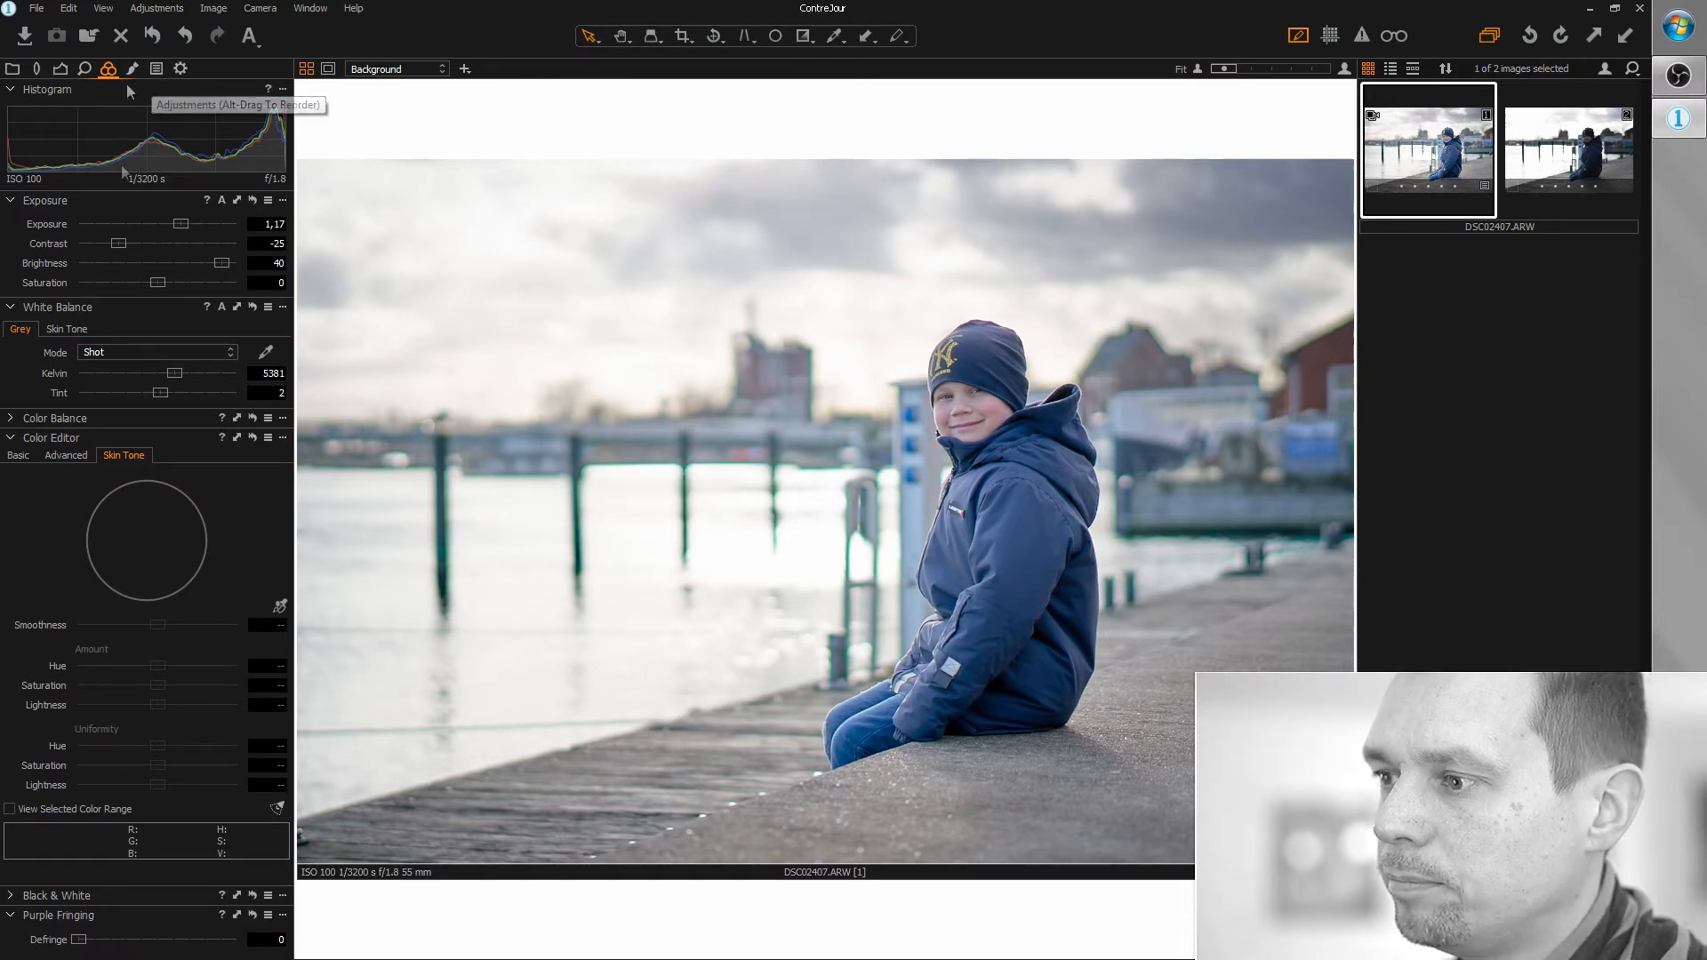
{"action": "mouse_move", "coordinate": [251, 437]}
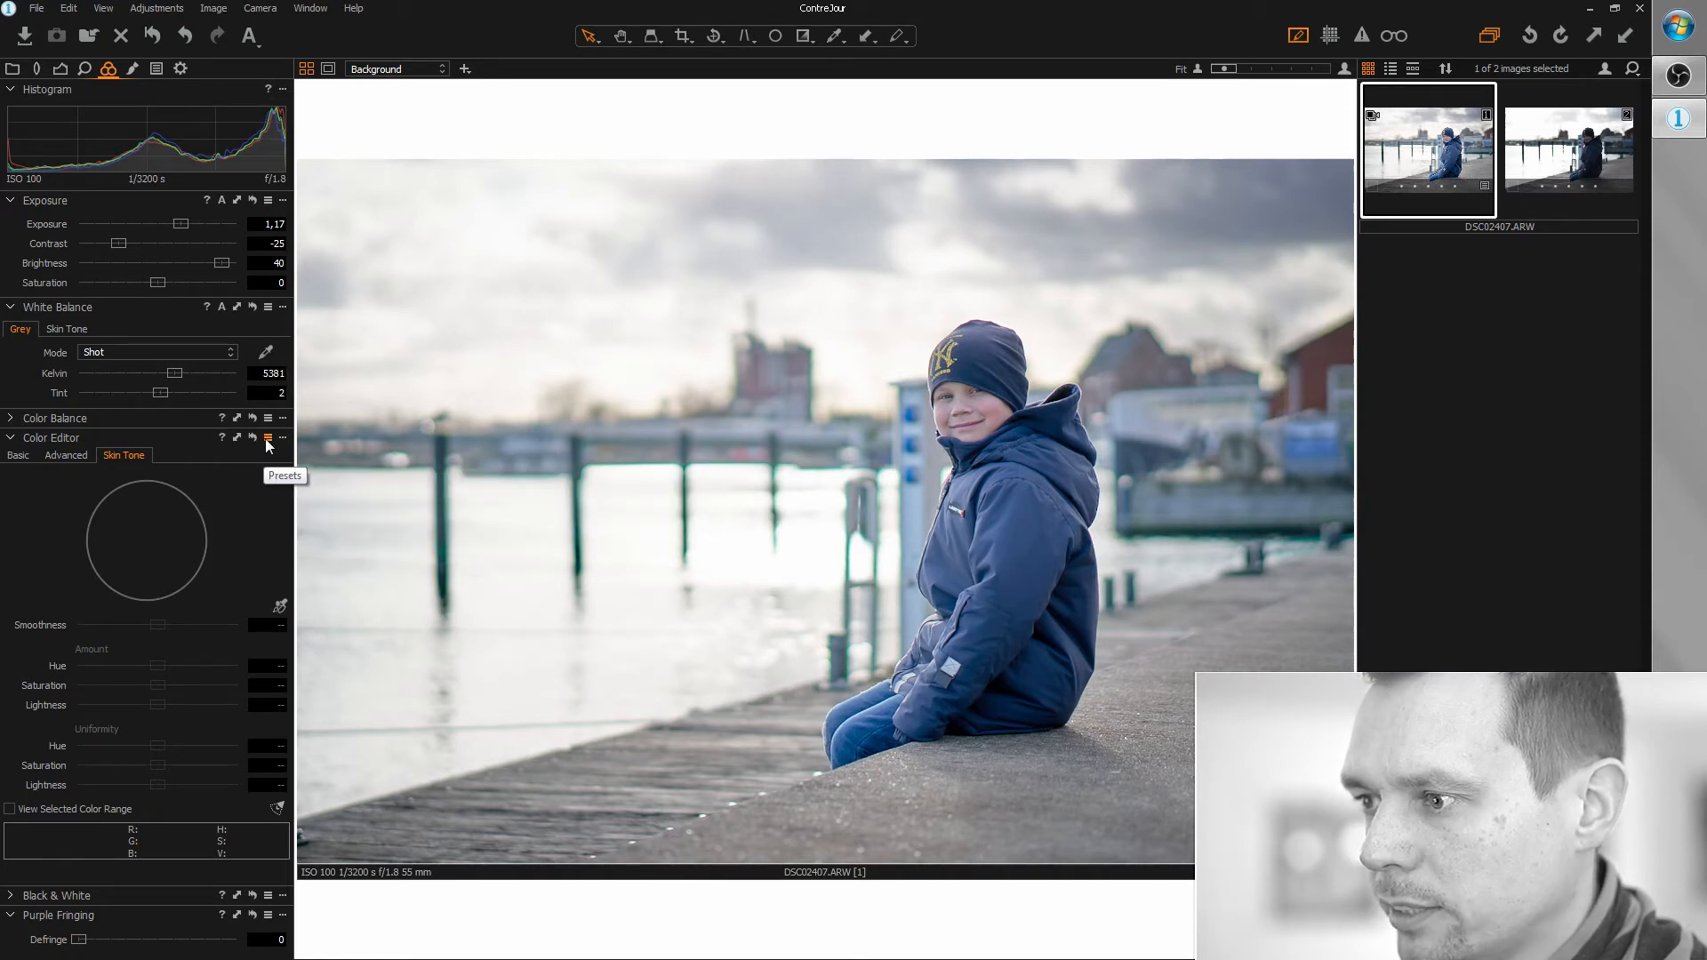
Apply a TealOrange Color Editor preset, warm Kelvin to 5819 K and adjust tint to 0.3
{"action": "left_click", "coordinate": [269, 438]}
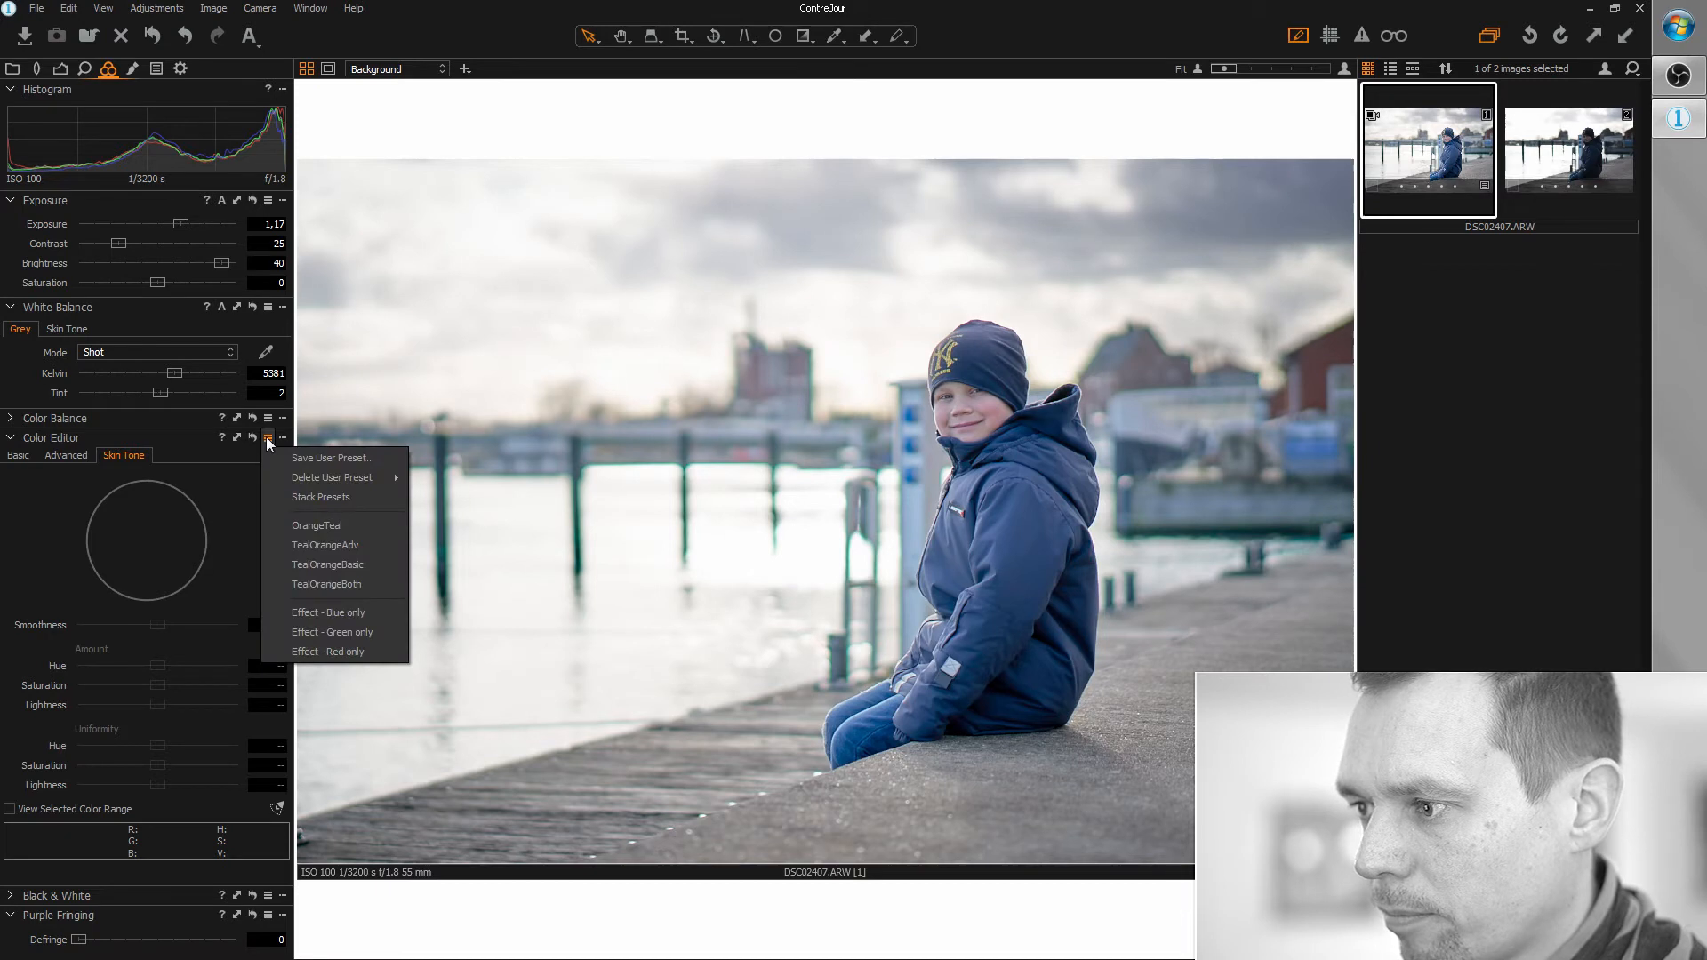
{"action": "left_click", "coordinate": [326, 526]}
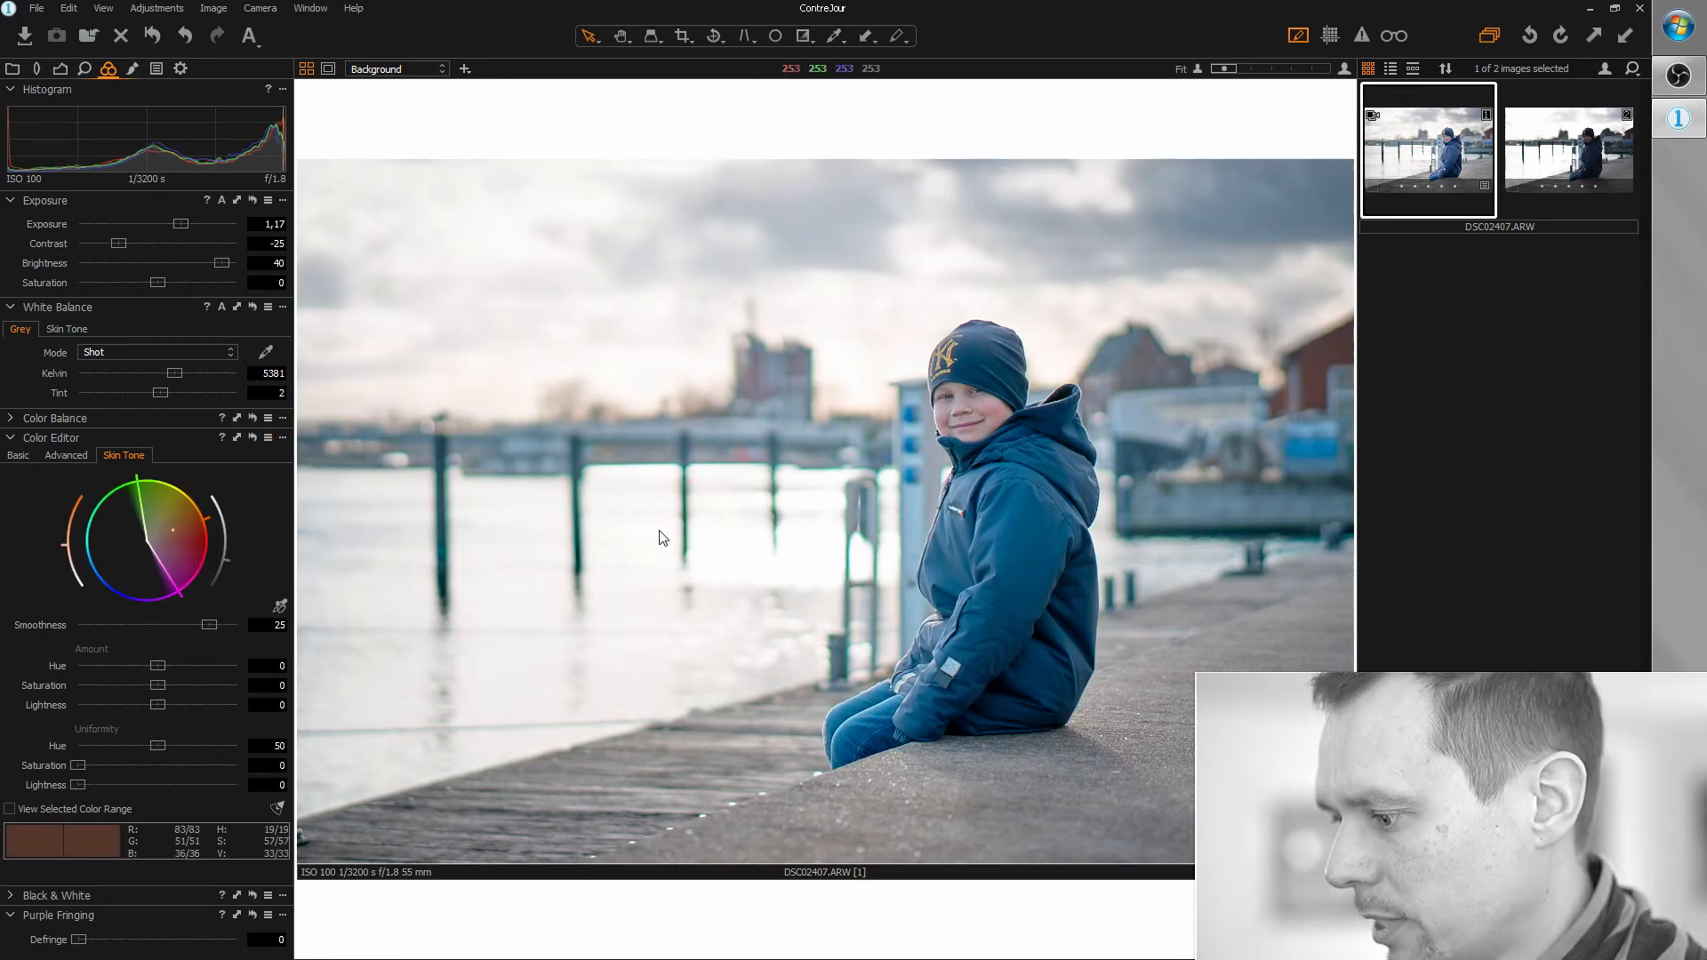
{"action": "mouse_move", "coordinate": [723, 531]}
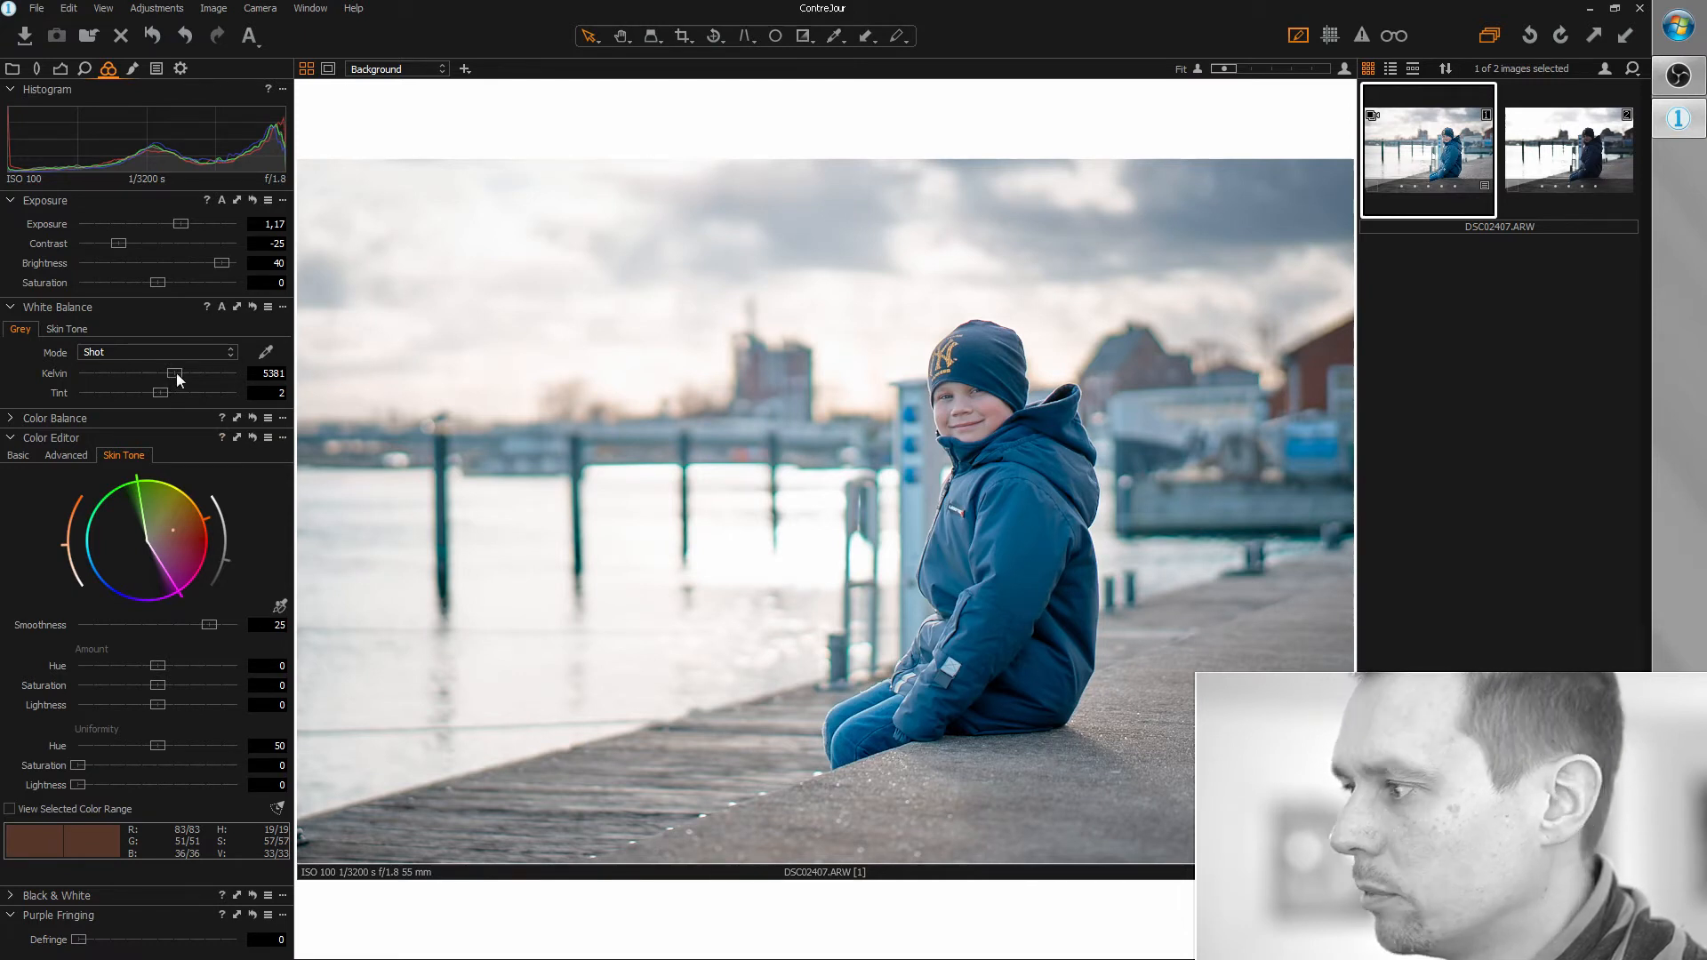
{"action": "left_click_drag", "start_coordinate": [175, 373], "coordinate": [183, 373]}
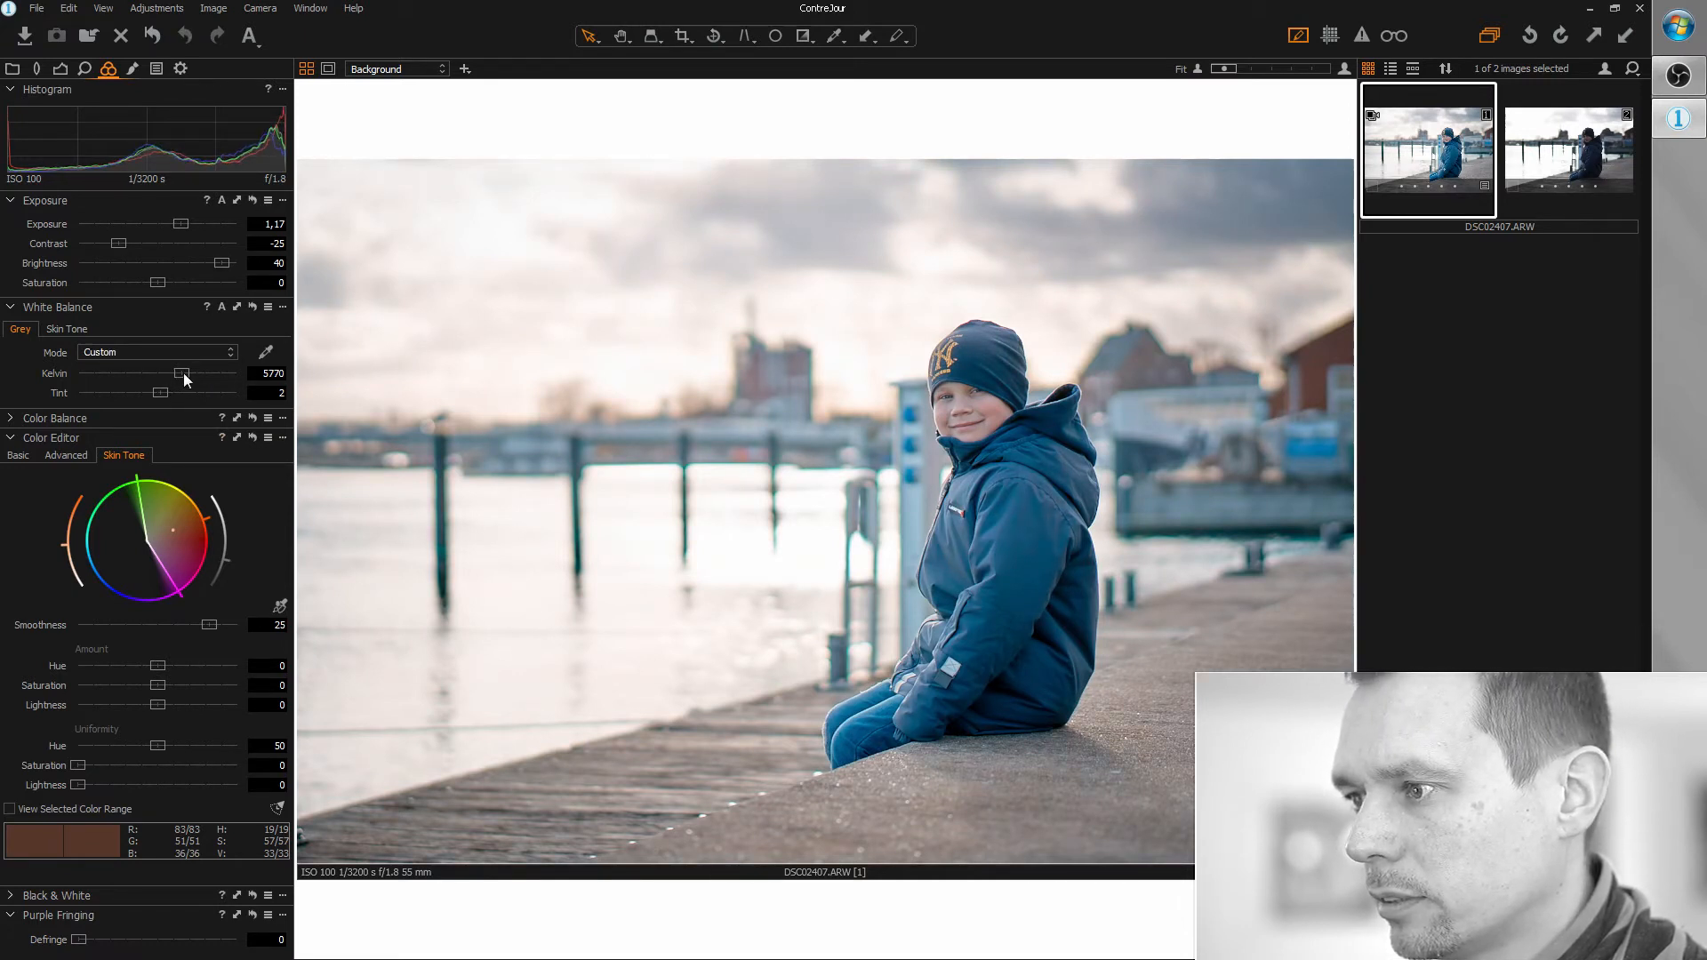
{"action": "left_click_drag", "start_coordinate": [180, 374], "coordinate": [184, 374]}
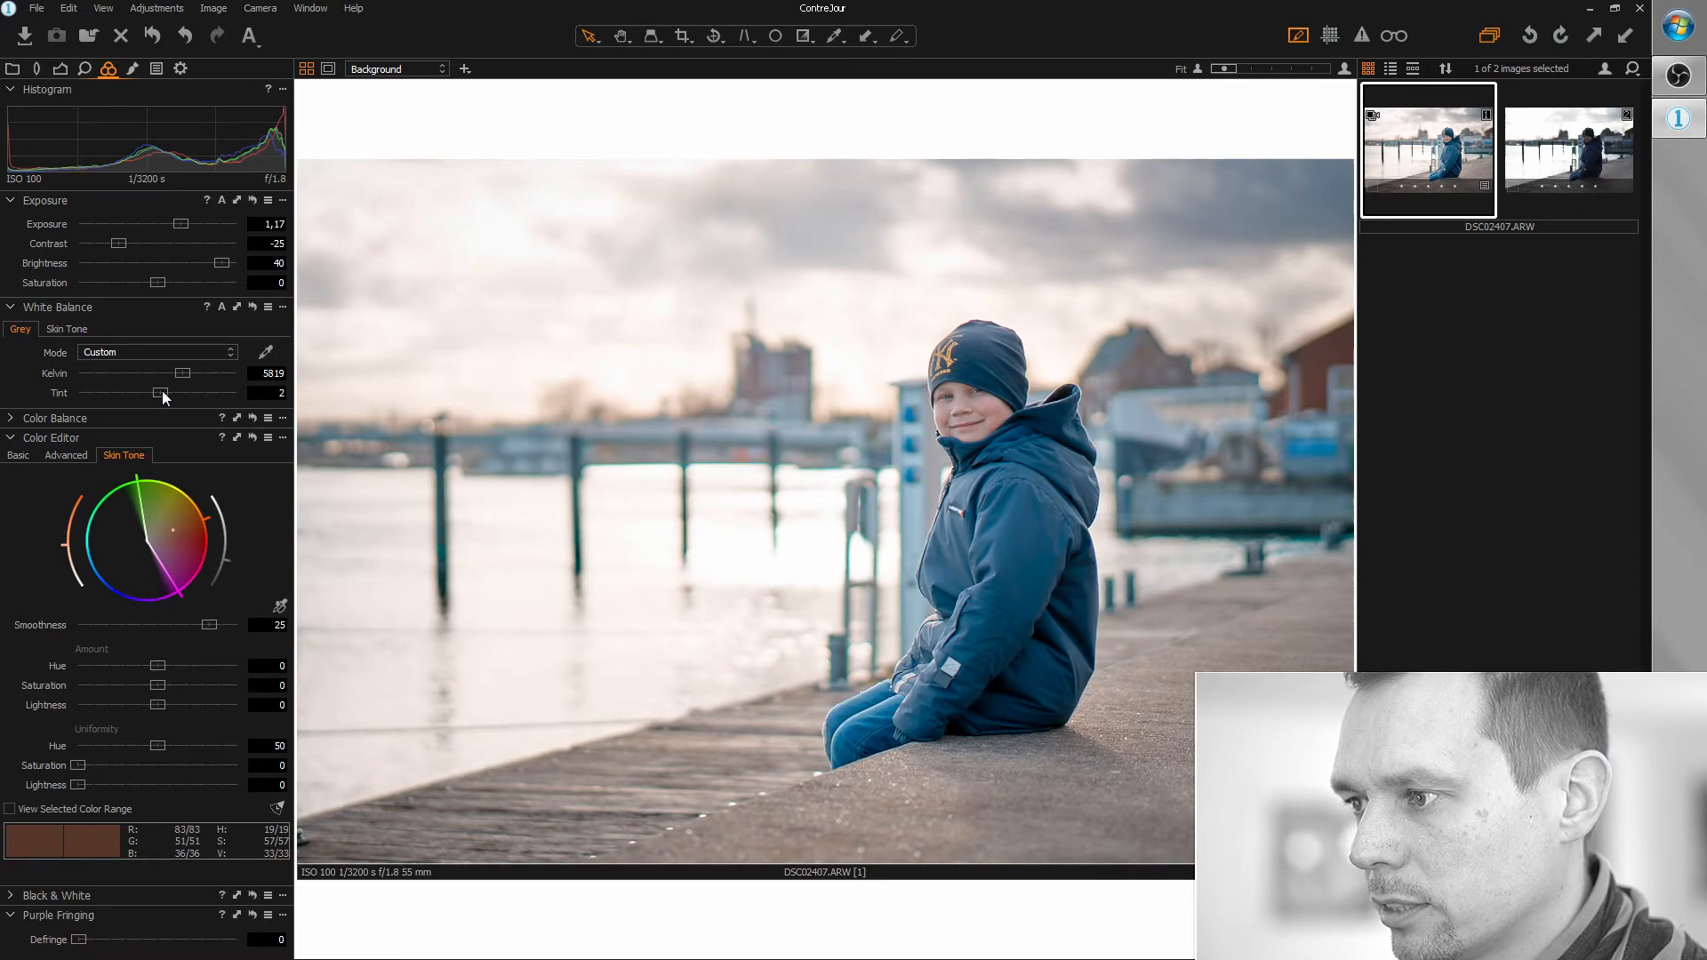
{"action": "left_click_drag", "start_coordinate": [165, 392], "coordinate": [159, 392]}
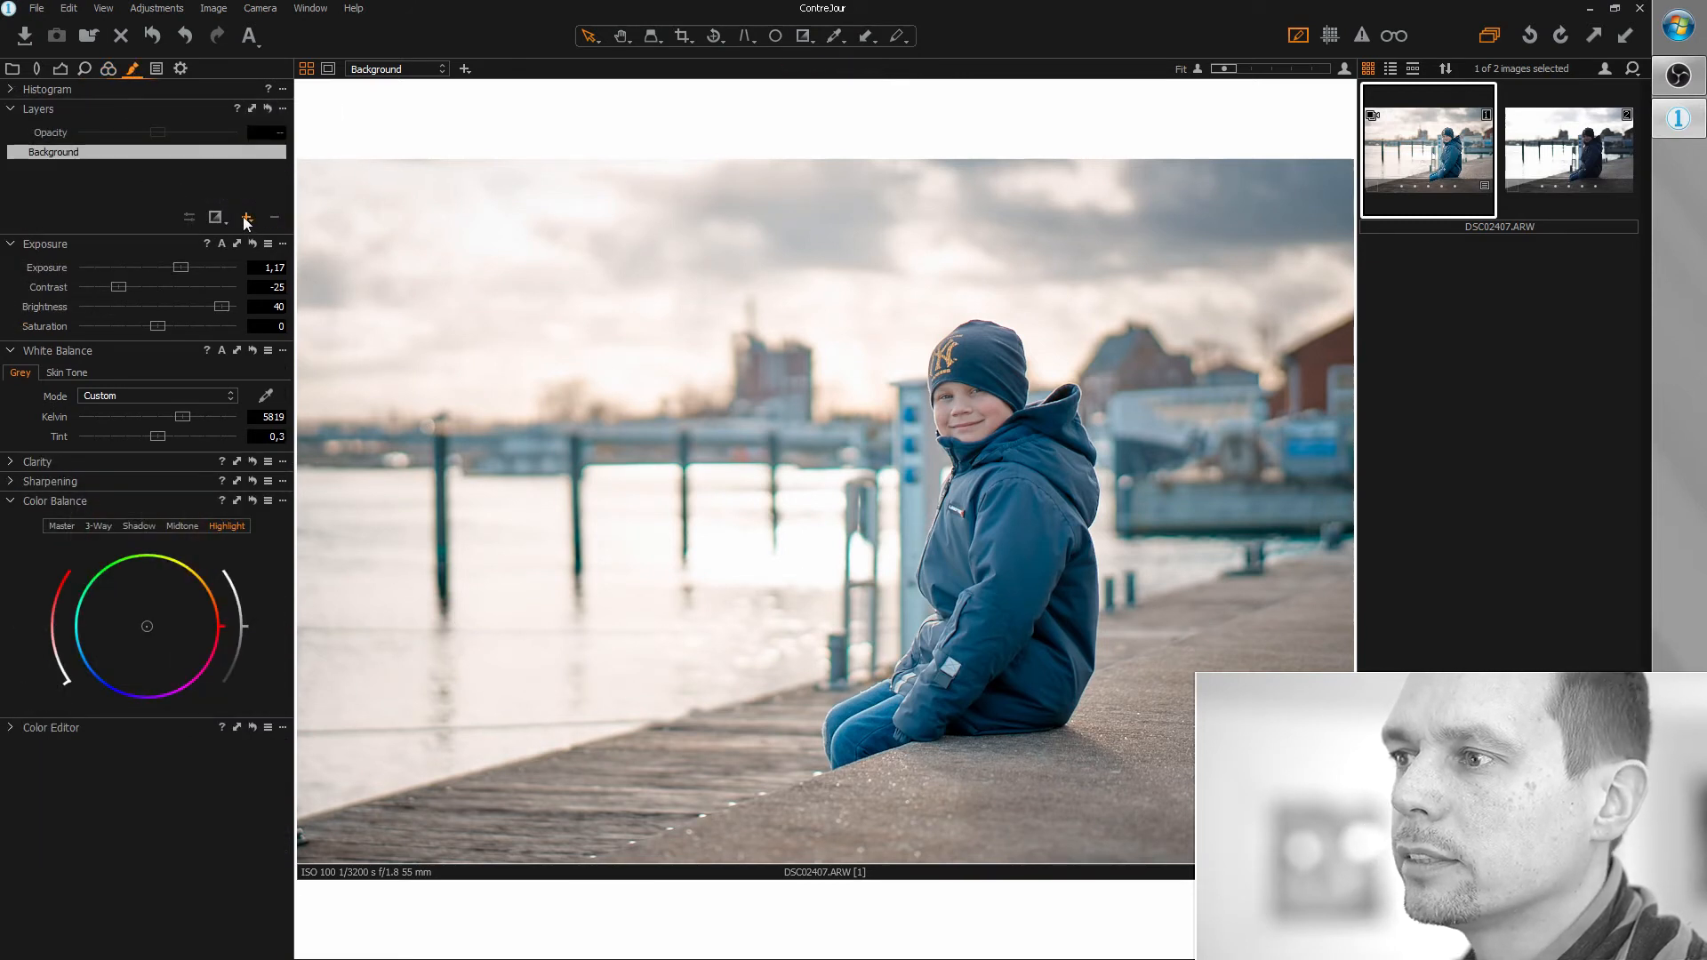
Add Layer 1 with Brightness -20, then open the unedited second variant for comparison
{"action": "left_click", "coordinate": [247, 217]}
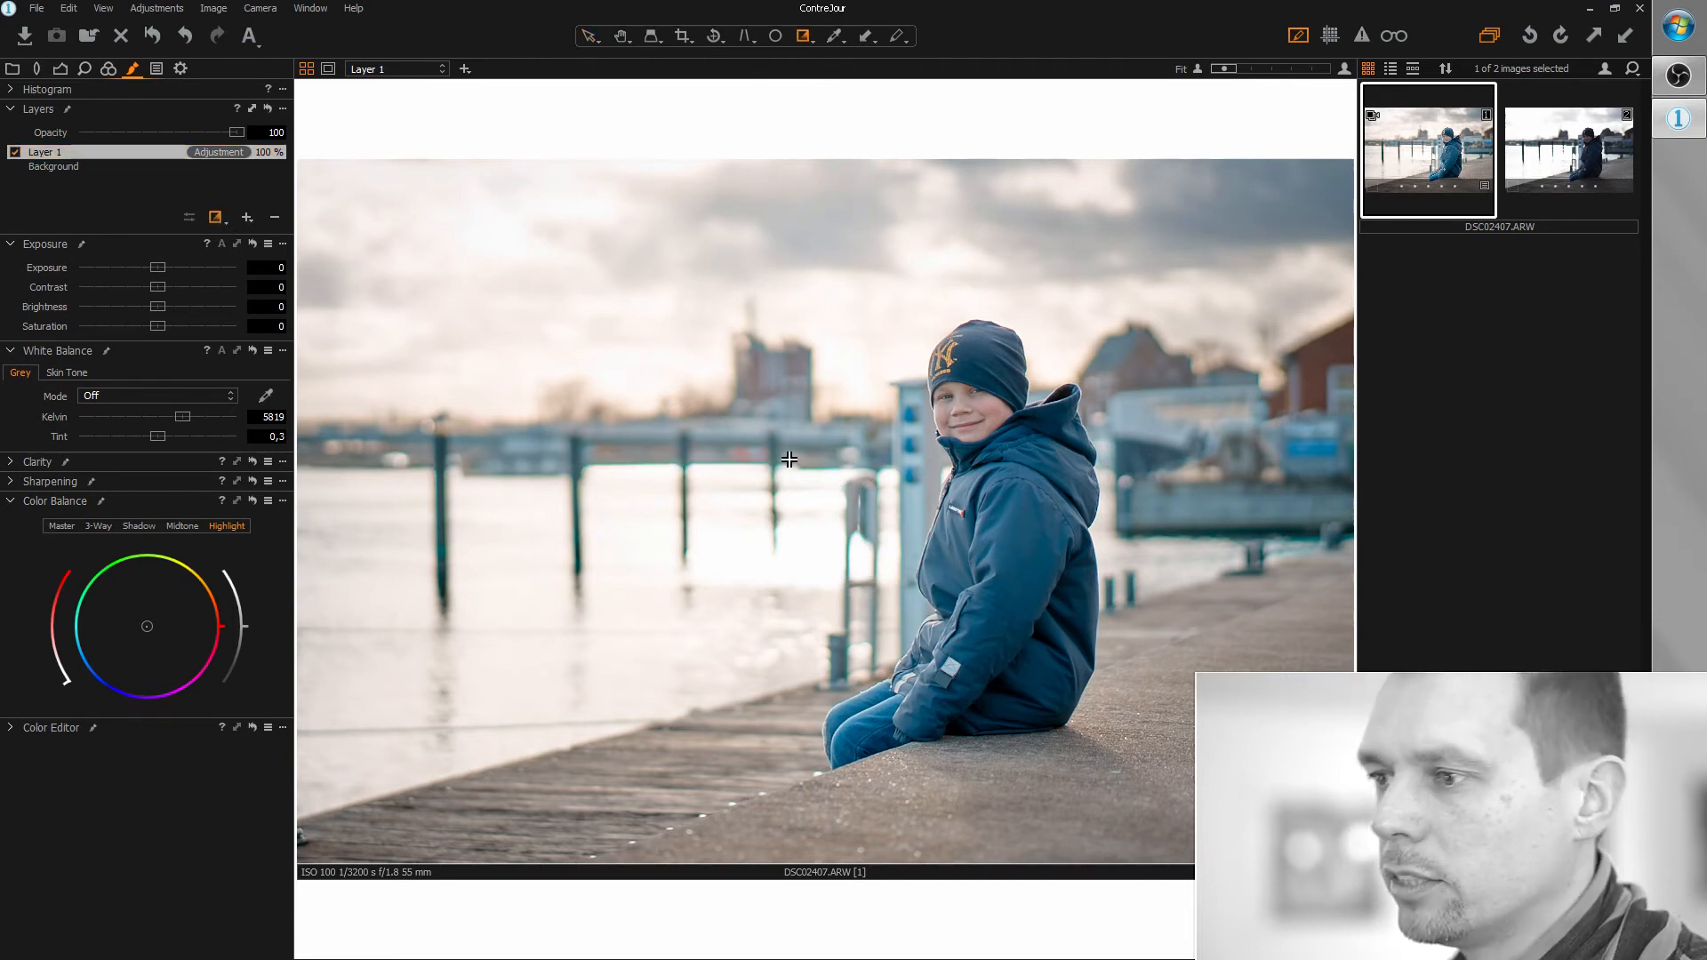
{"action": "left_click_drag", "start_coordinate": [156, 306], "coordinate": [137, 306]}
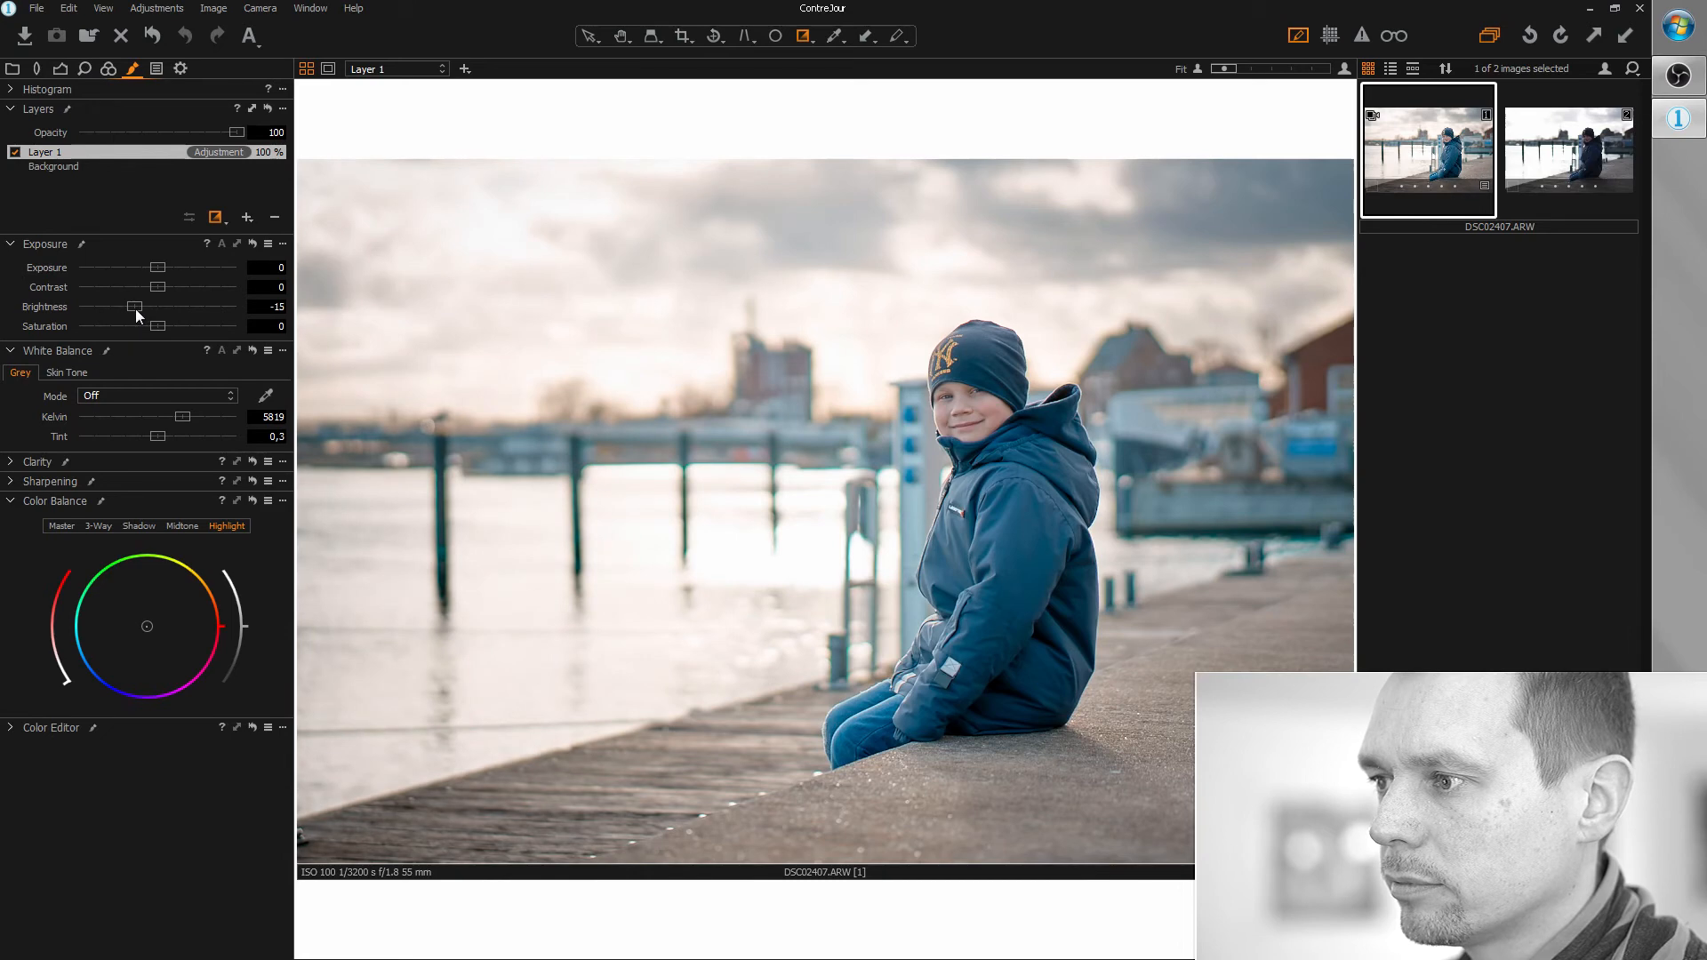
{"action": "left_click_drag", "start_coordinate": [134, 305], "coordinate": [121, 306]}
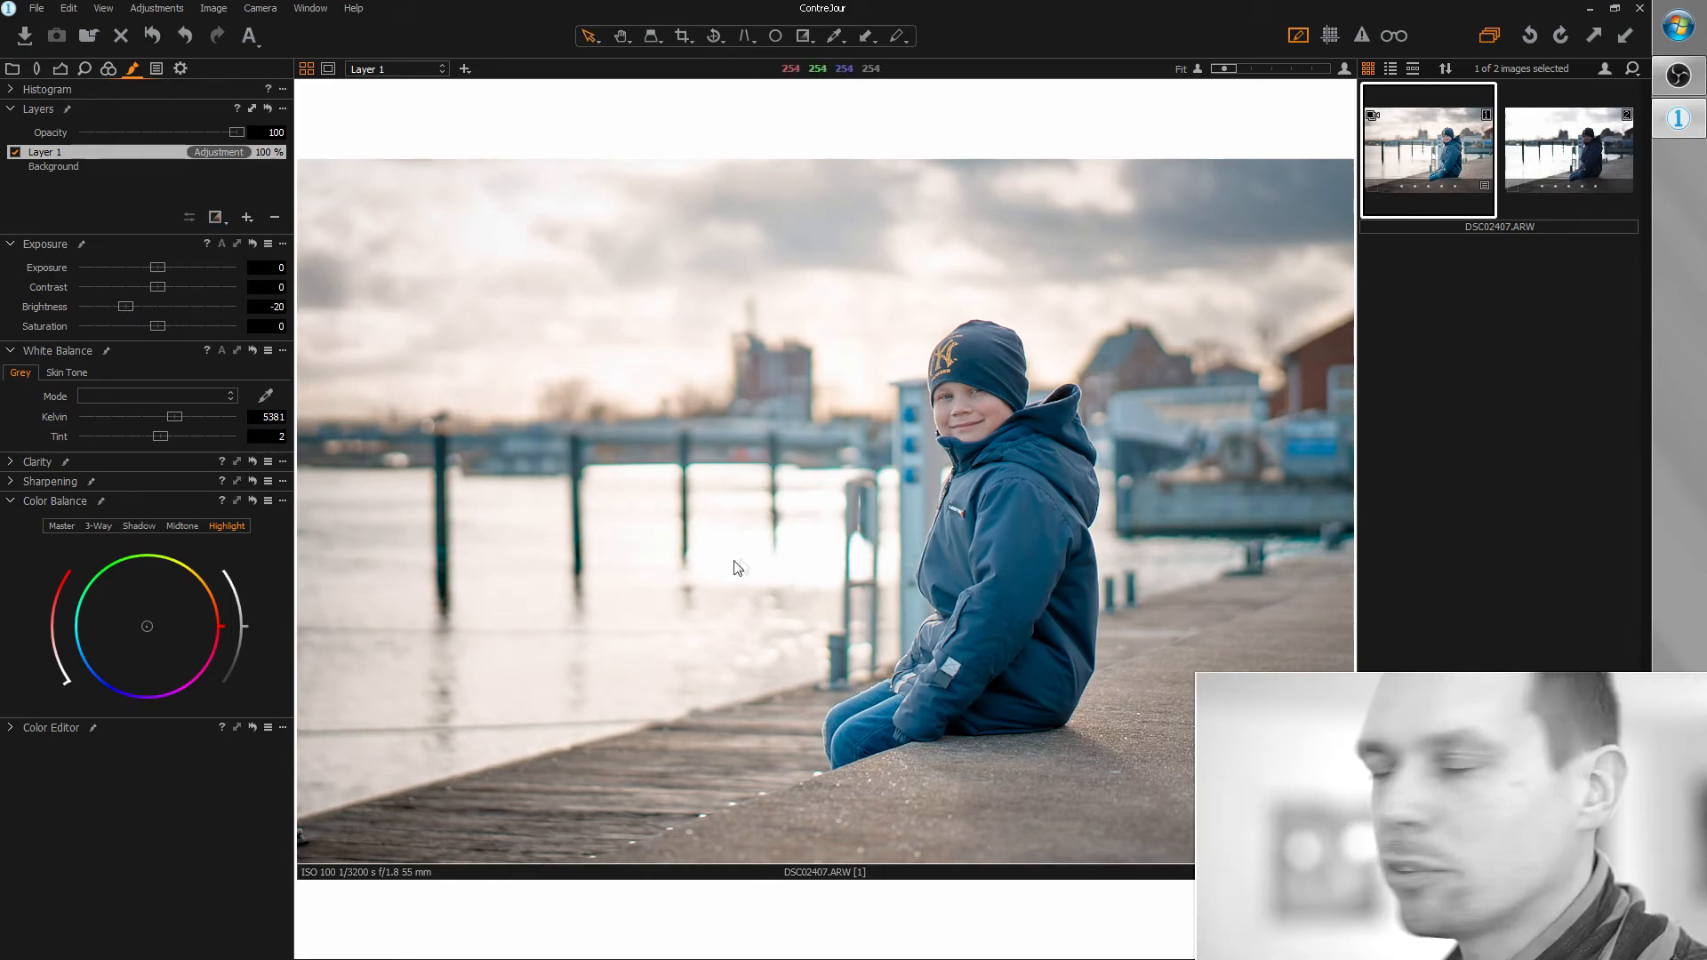
{"action": "left_click", "coordinate": [1568, 149]}
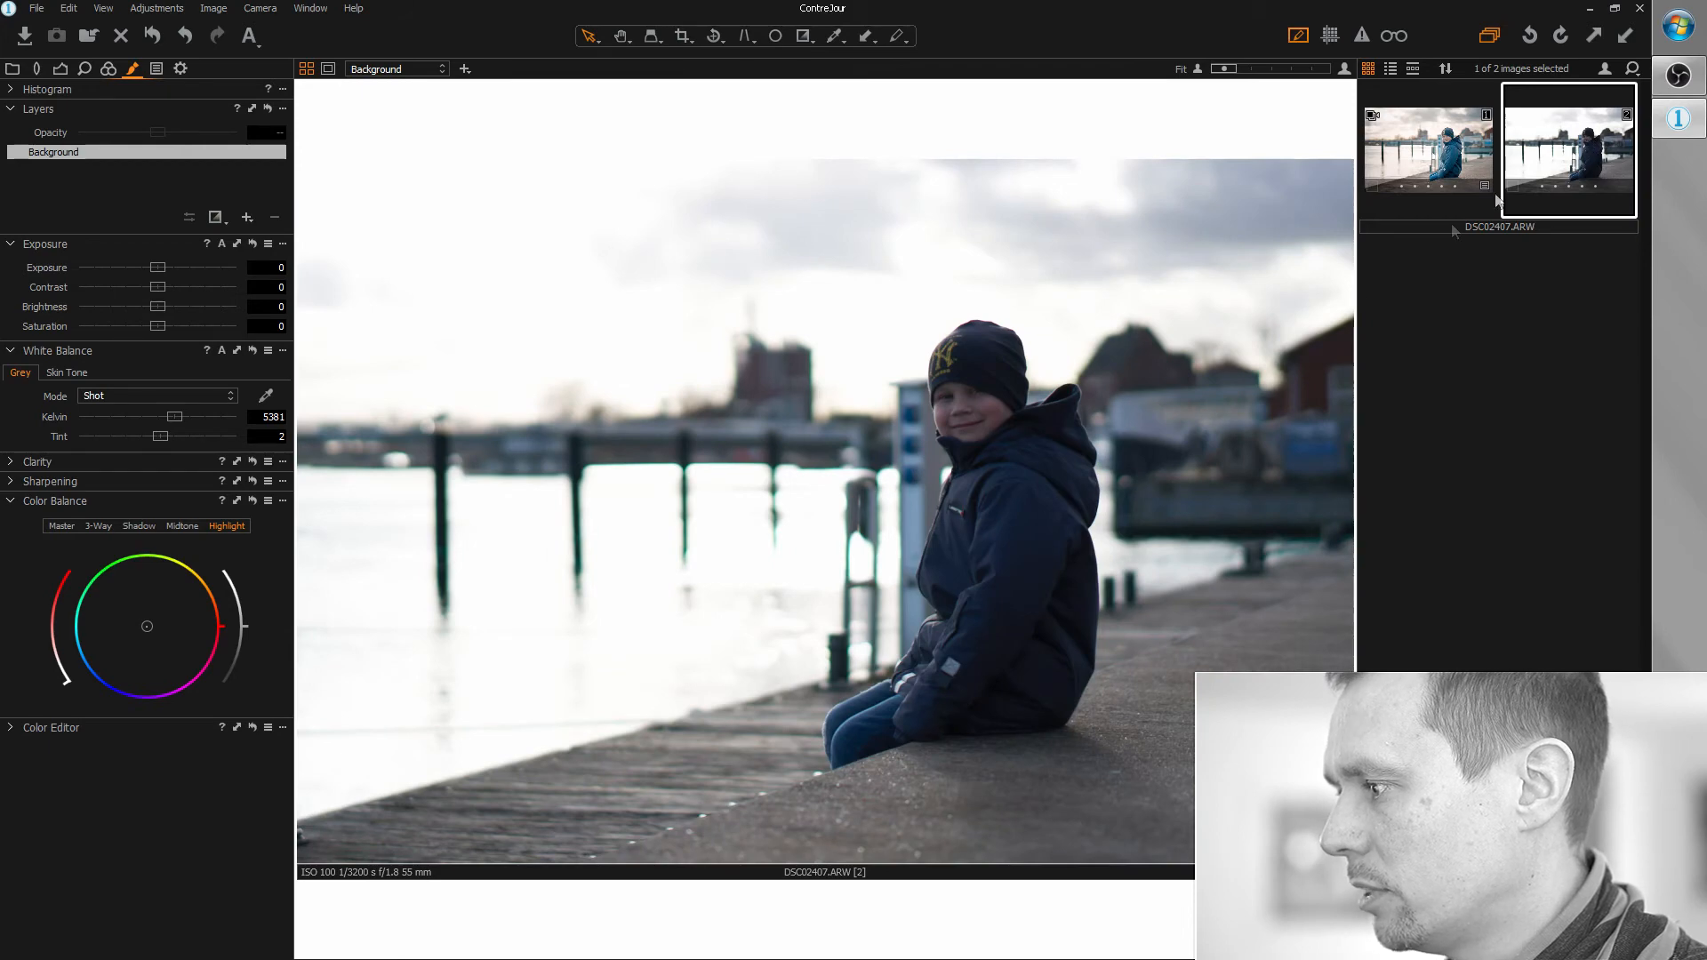